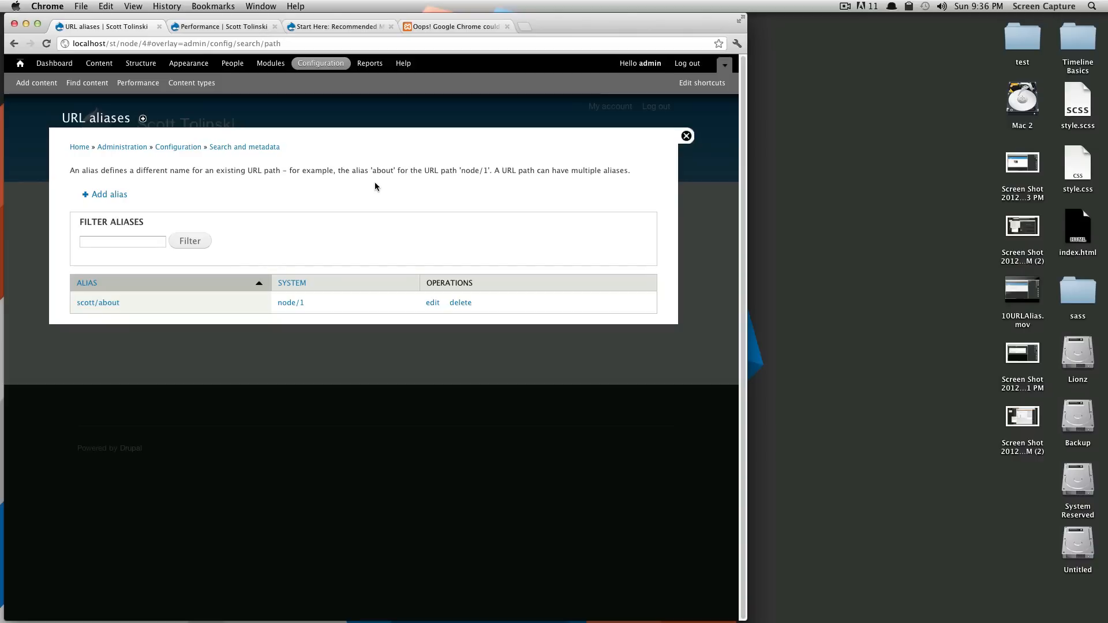
pyautogui.moveTo(367, 188)
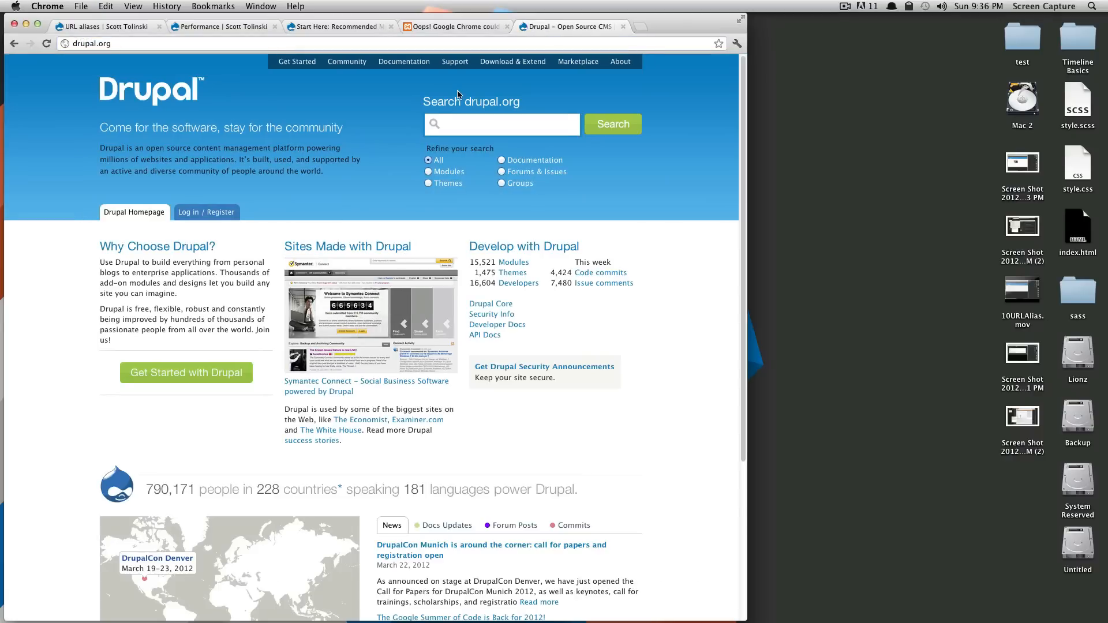
# Search drupal.org with the Modules filter for 'path auto' to list matching modules.
pyautogui.click(428, 171)
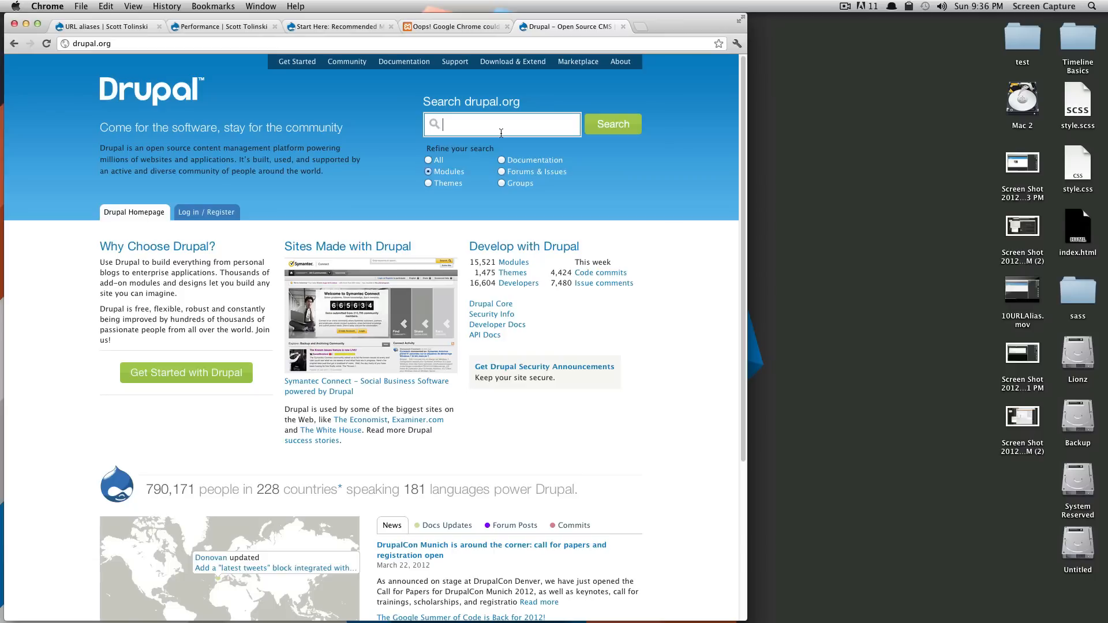
pyautogui.write('path')
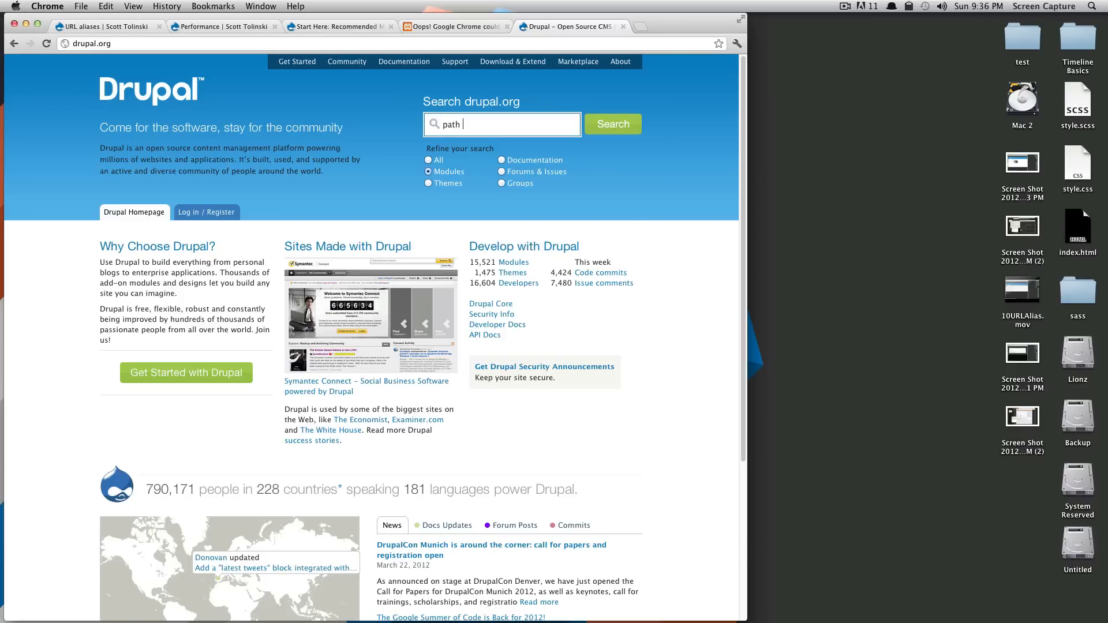
pyautogui.write('auto')
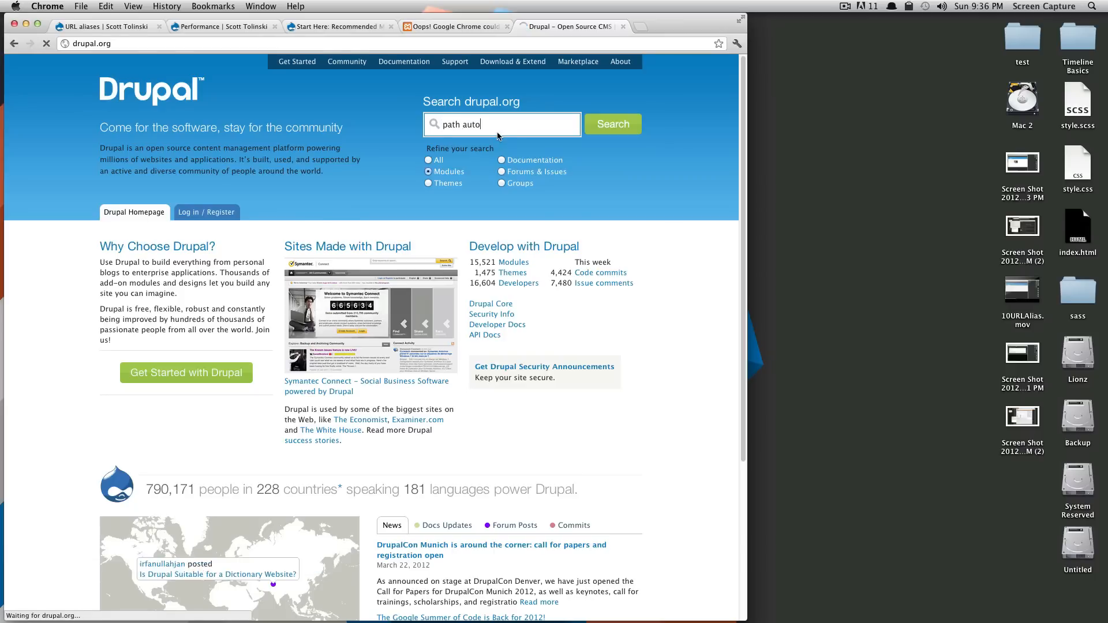
pyautogui.click(612, 123)
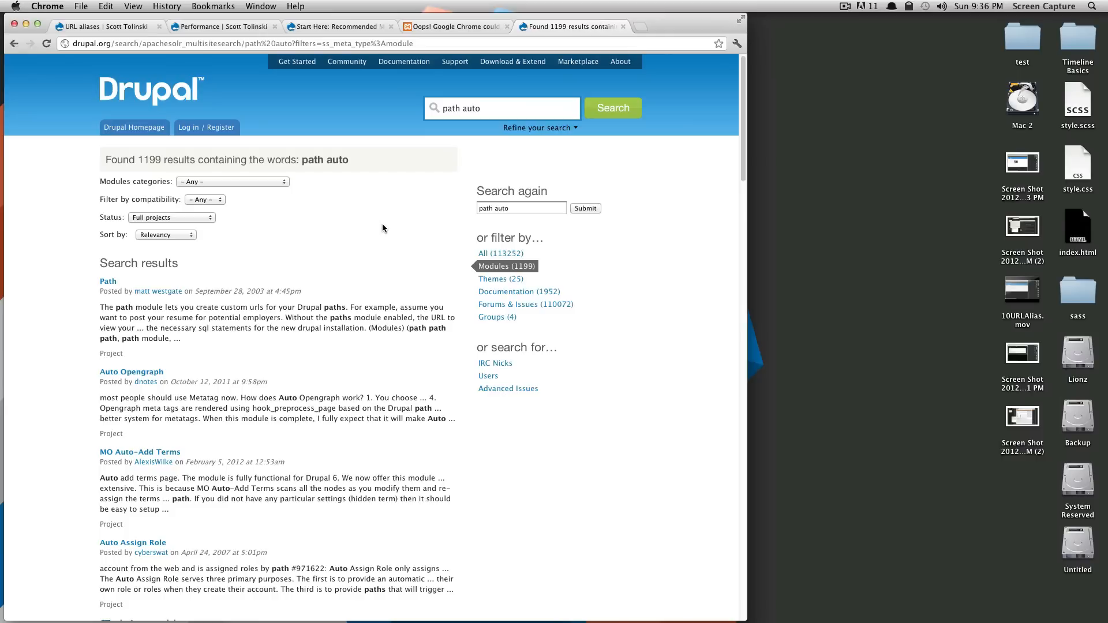
pyautogui.moveTo(403, 228)
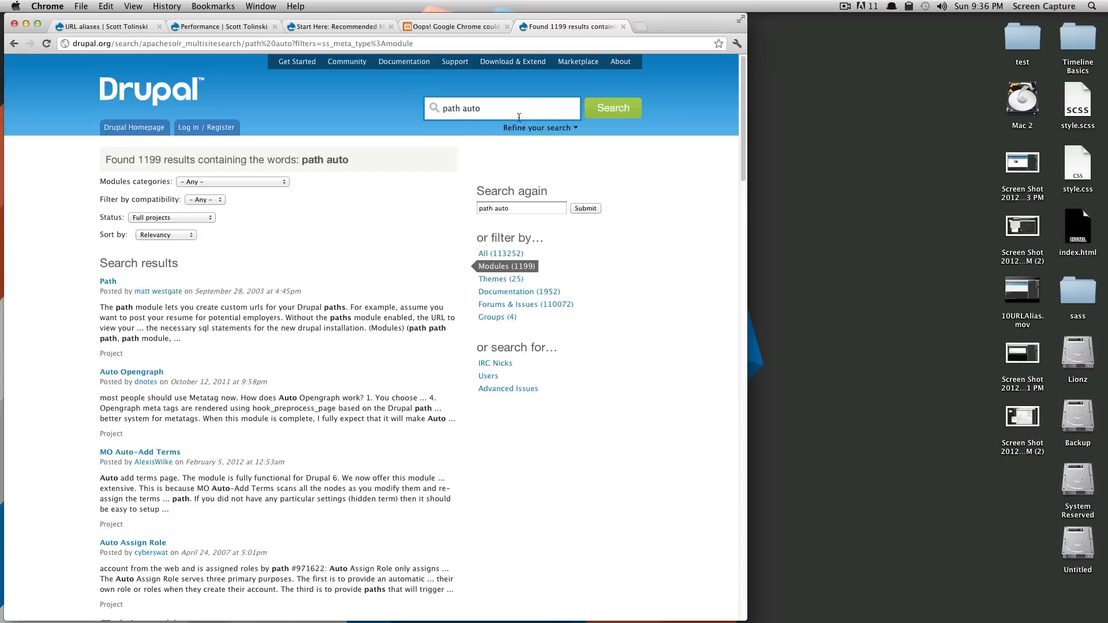
pyautogui.moveTo(502, 109)
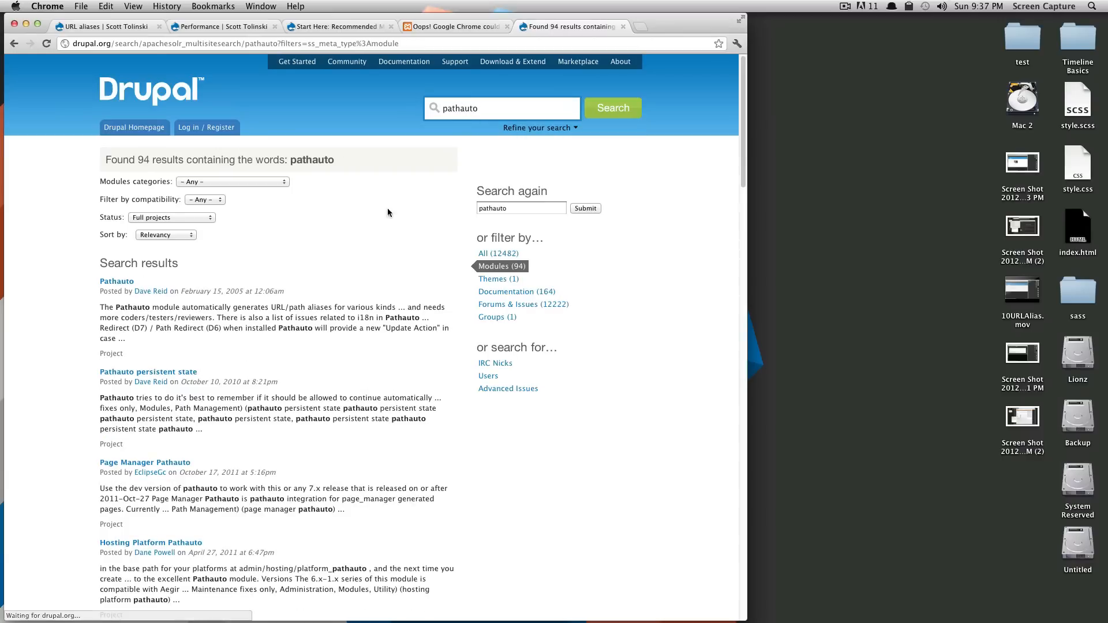
# Open the Pathauto project page and its required Token module page in a new tab.
pyautogui.click(117, 281)
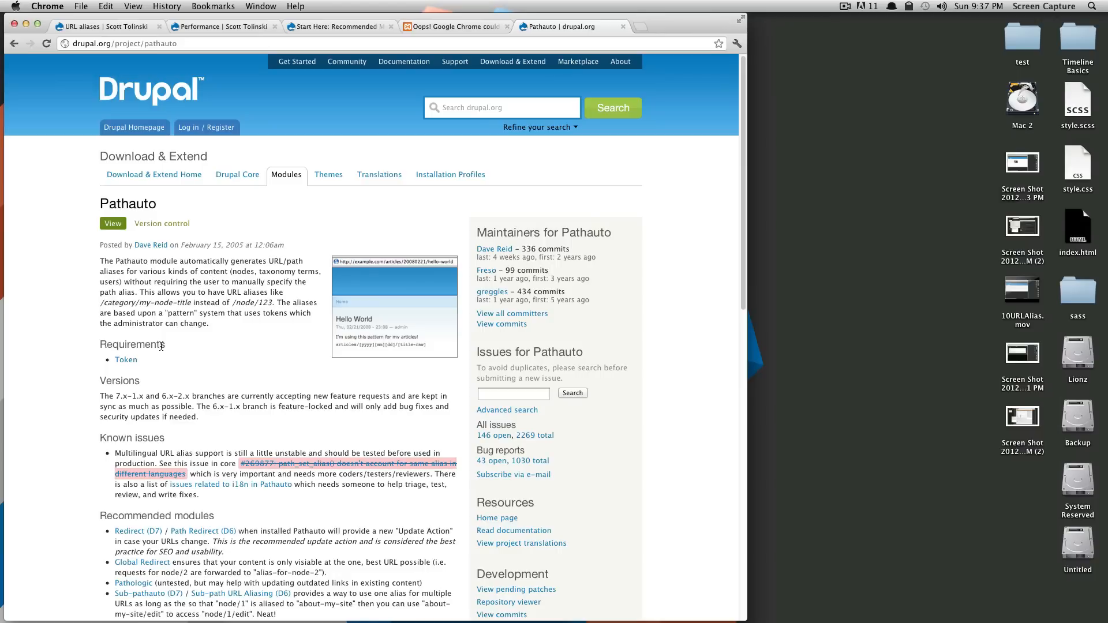
pyautogui.doubleClick(132, 344)
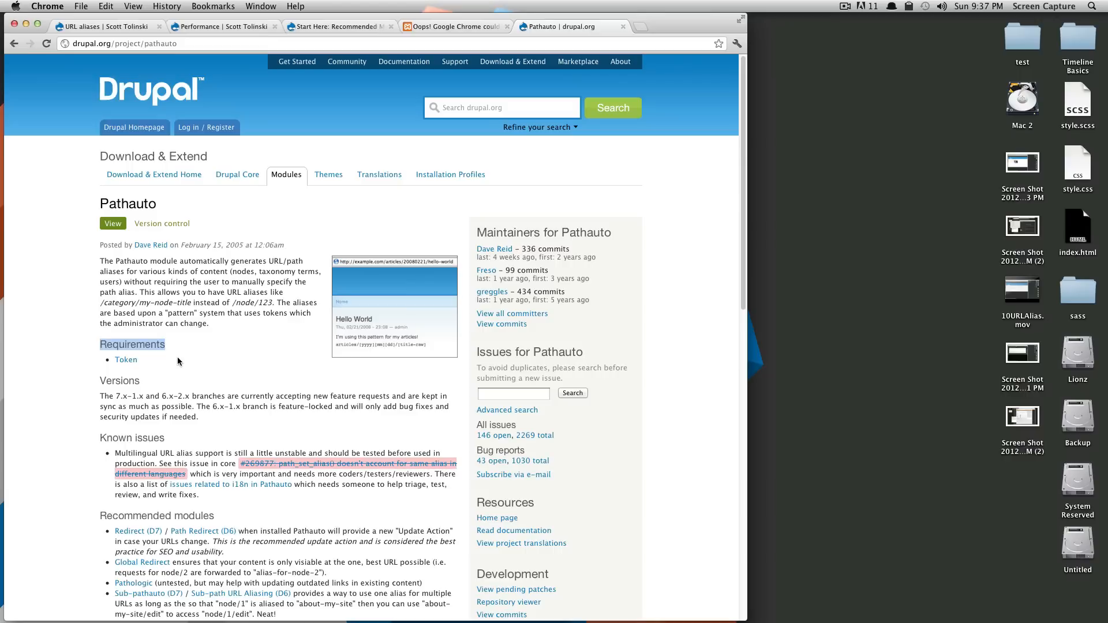
pyautogui.rightClick(126, 360)
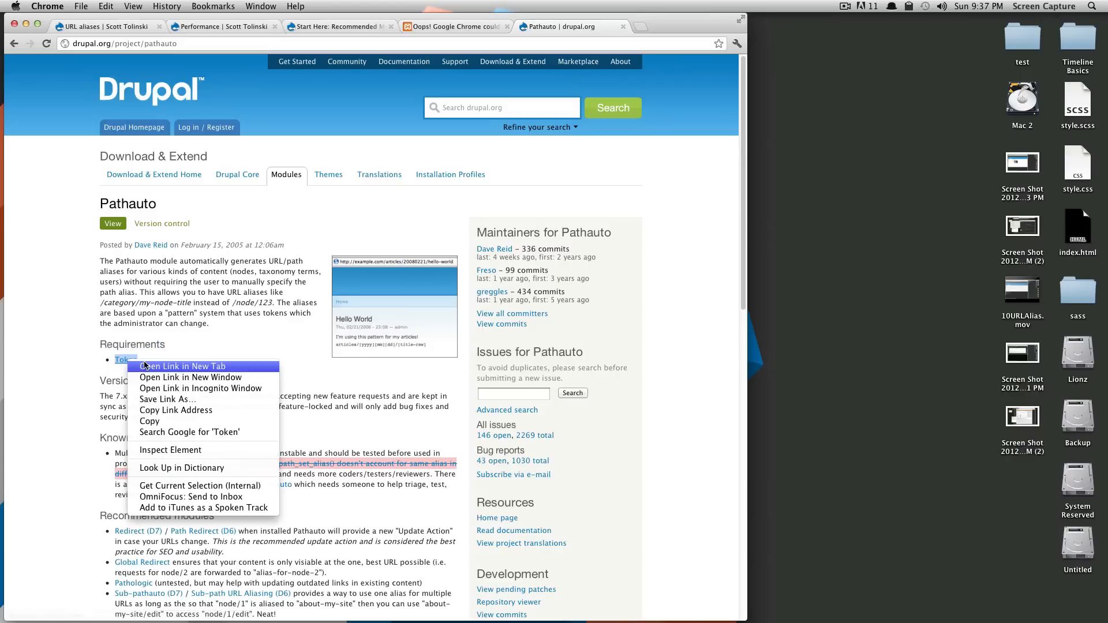
pyautogui.click(182, 366)
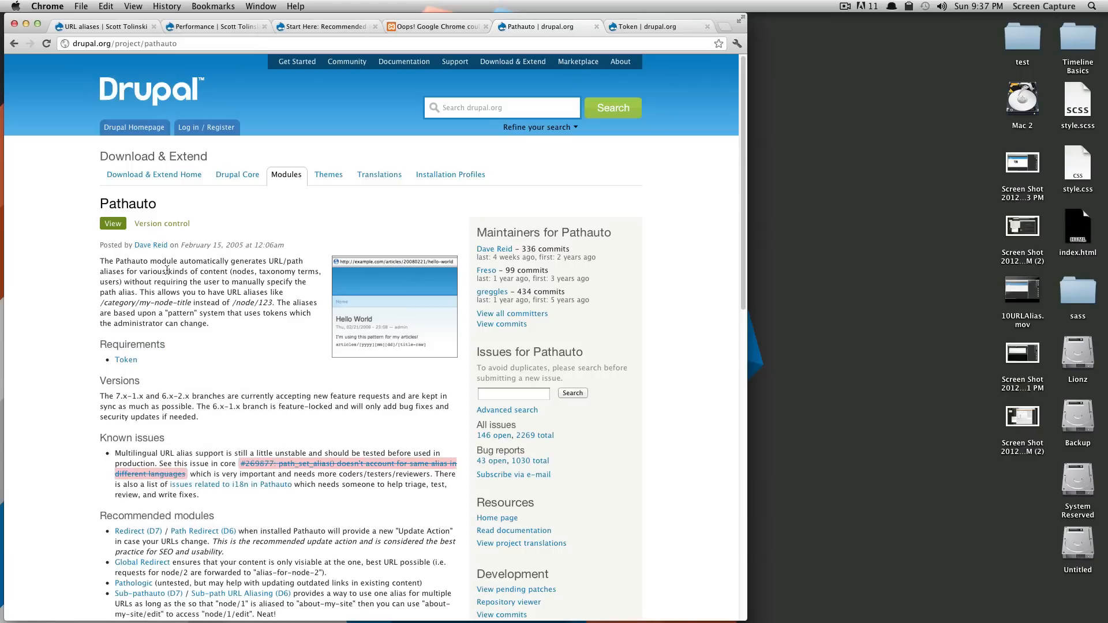
pyautogui.scroll(-3)
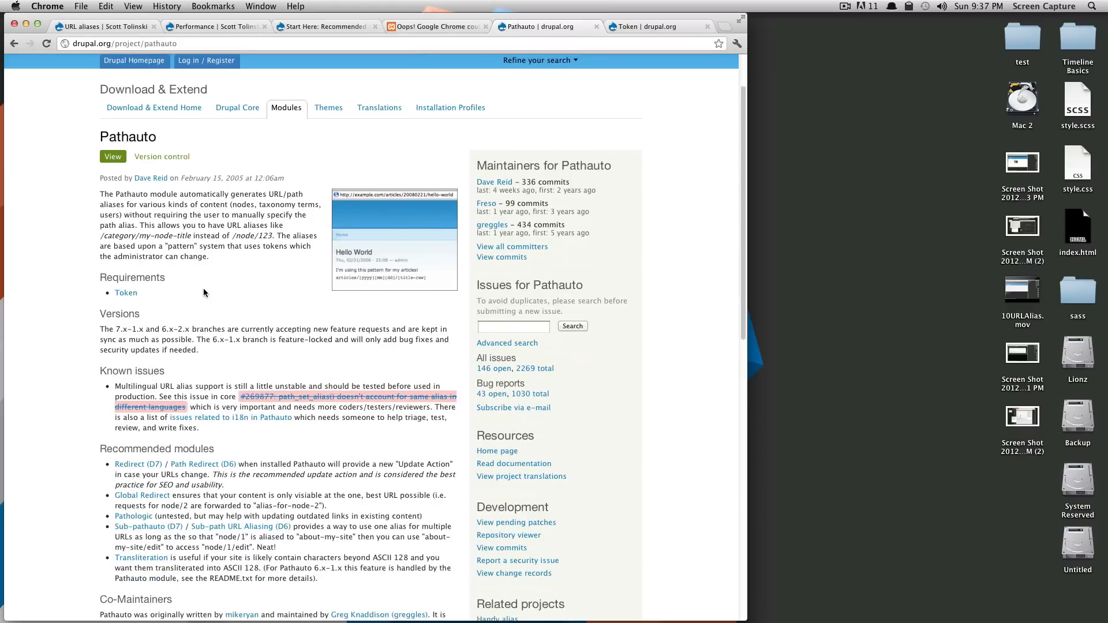
pyautogui.scroll(-3)
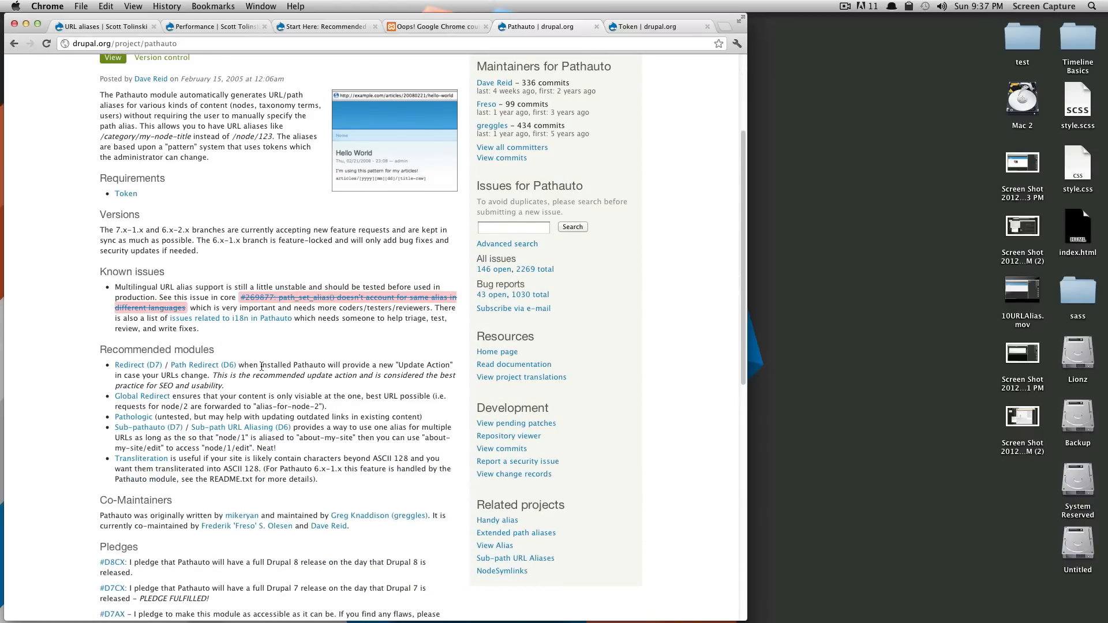
pyautogui.scroll(-3)
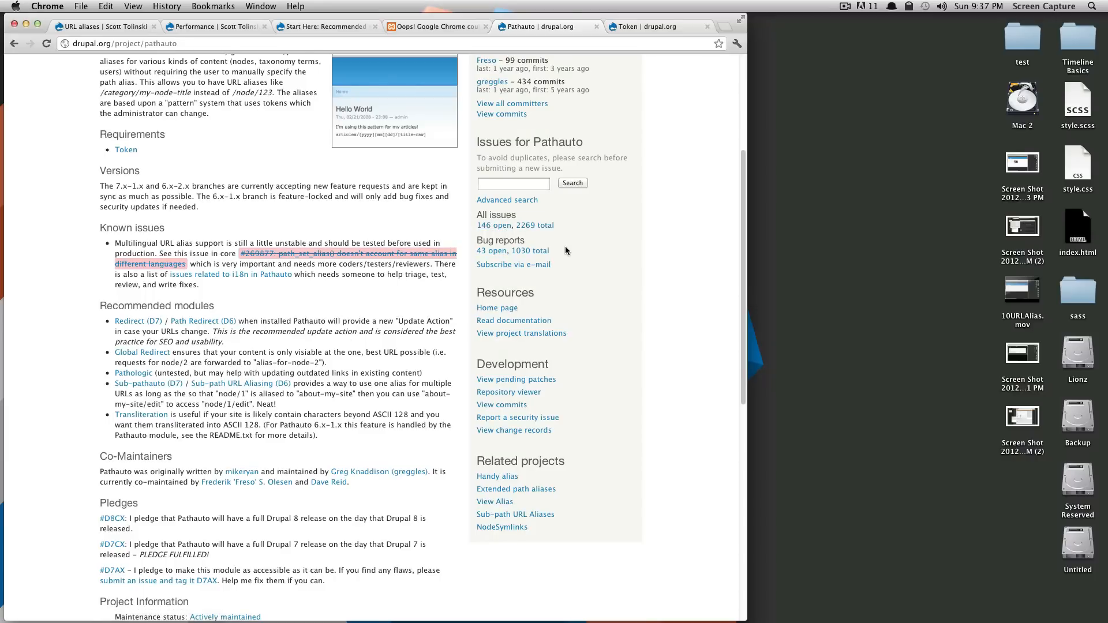
pyautogui.moveTo(495, 229)
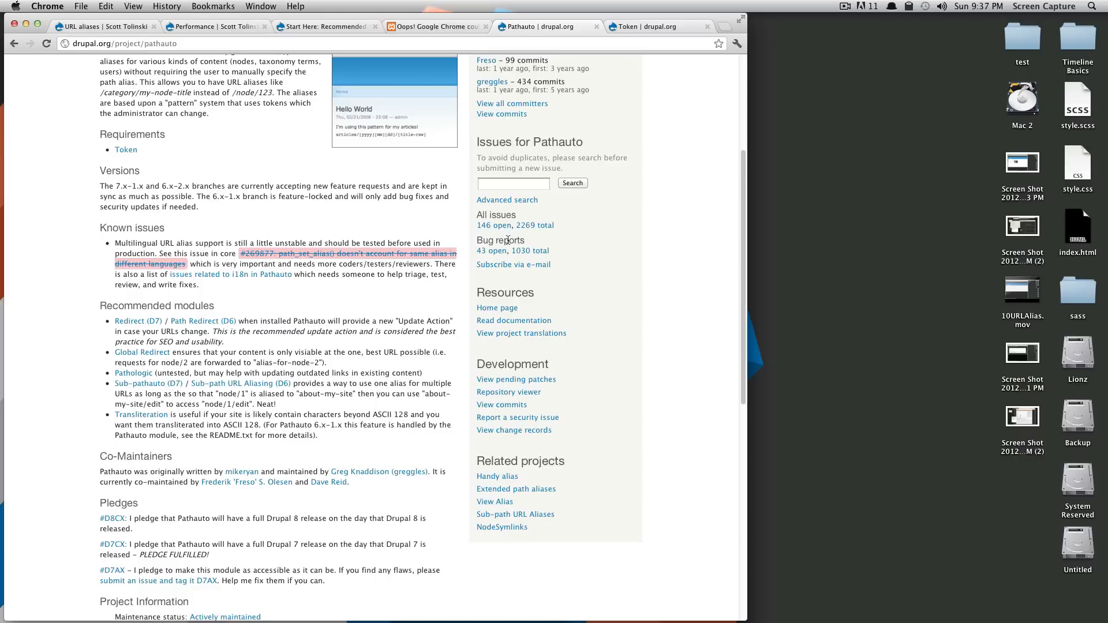
pyautogui.moveTo(458, 279)
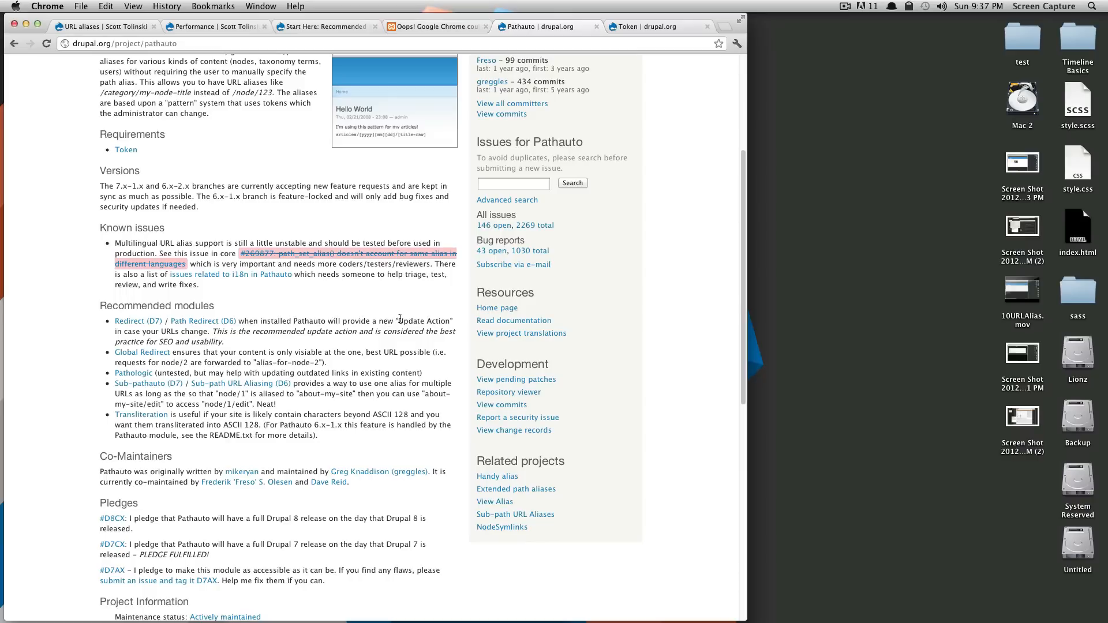
# Download the recommended Pathauto 7.x-1.0 release as a zip from the Downloads section.
pyautogui.scroll(-3)
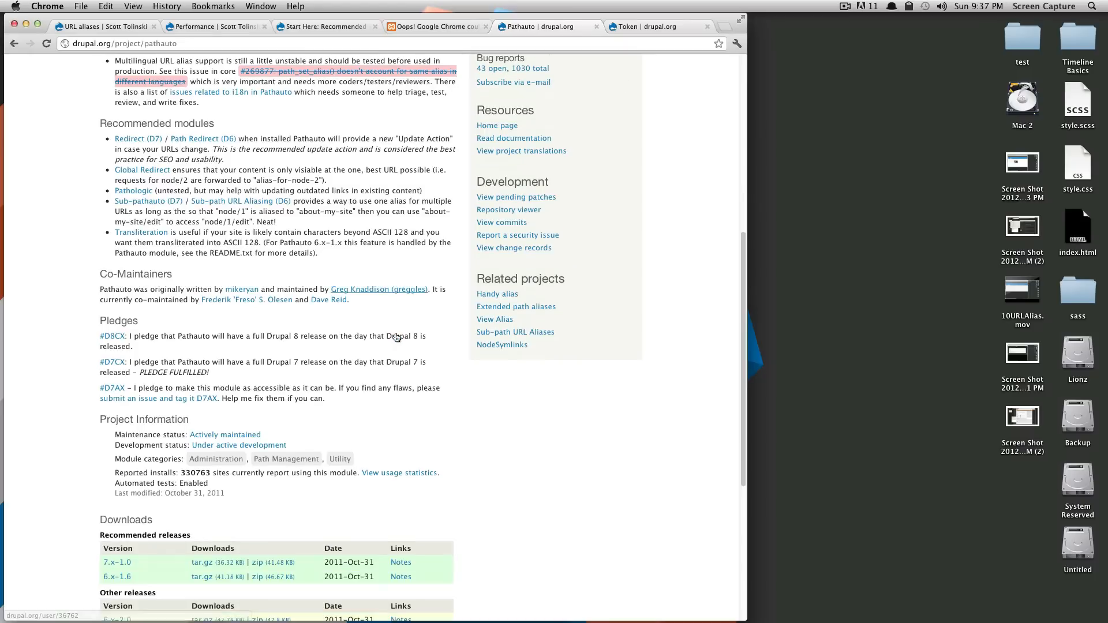
pyautogui.scroll(-3)
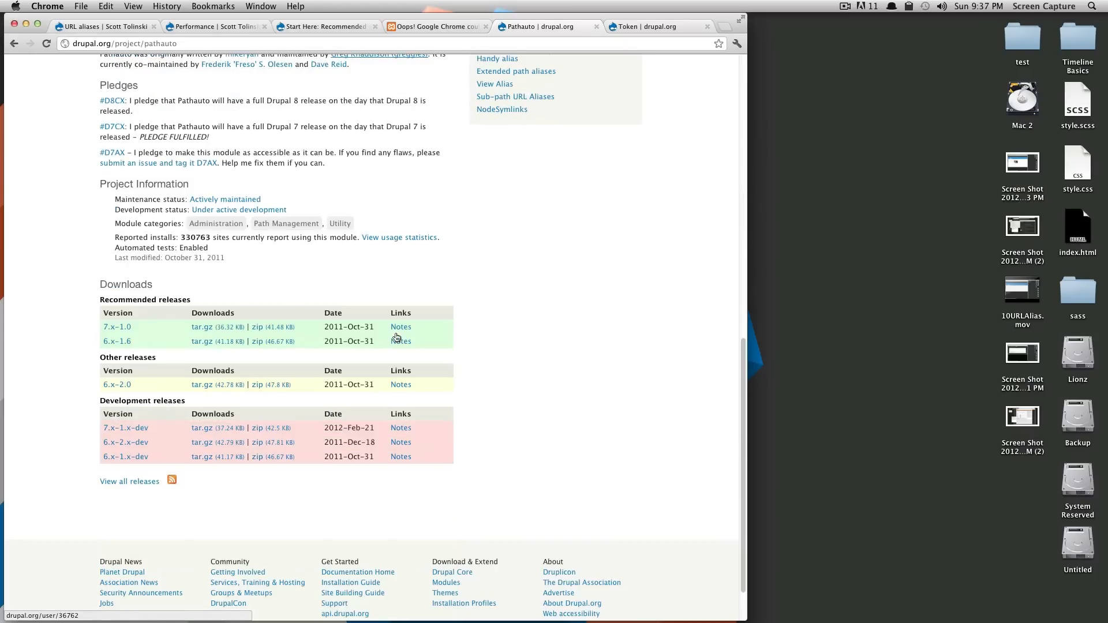
pyautogui.moveTo(400, 364)
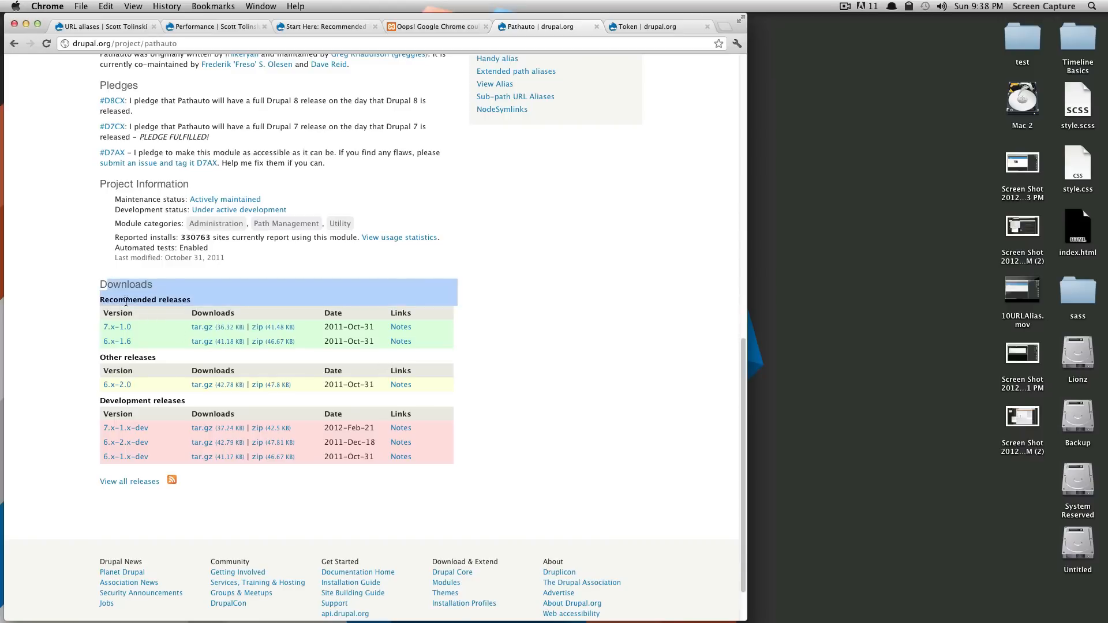
pyautogui.moveTo(158, 383)
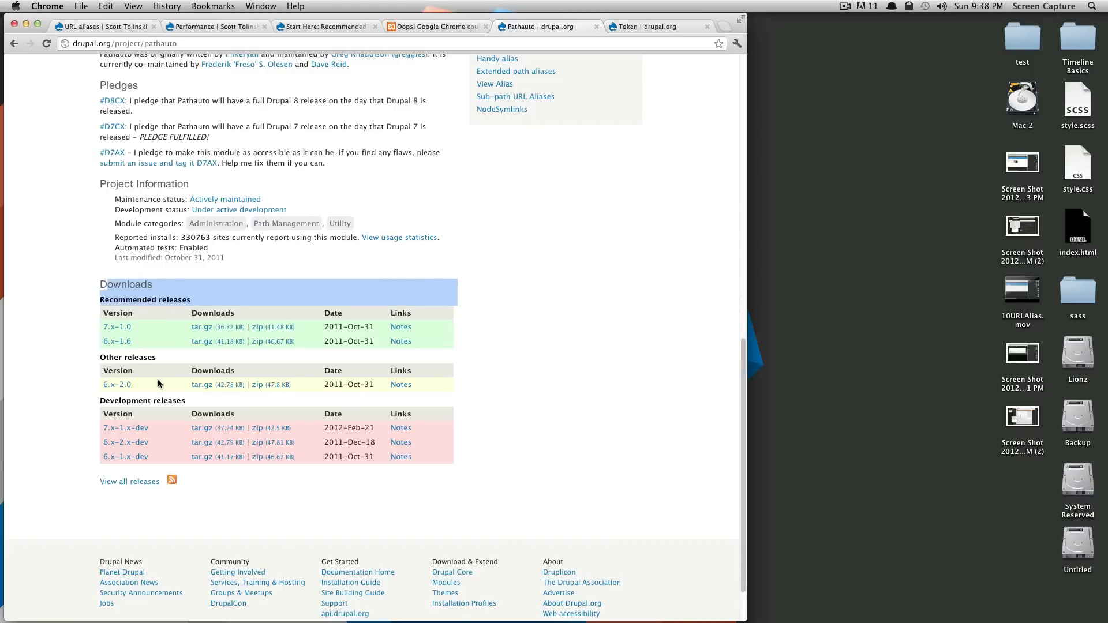
pyautogui.moveTo(152, 323)
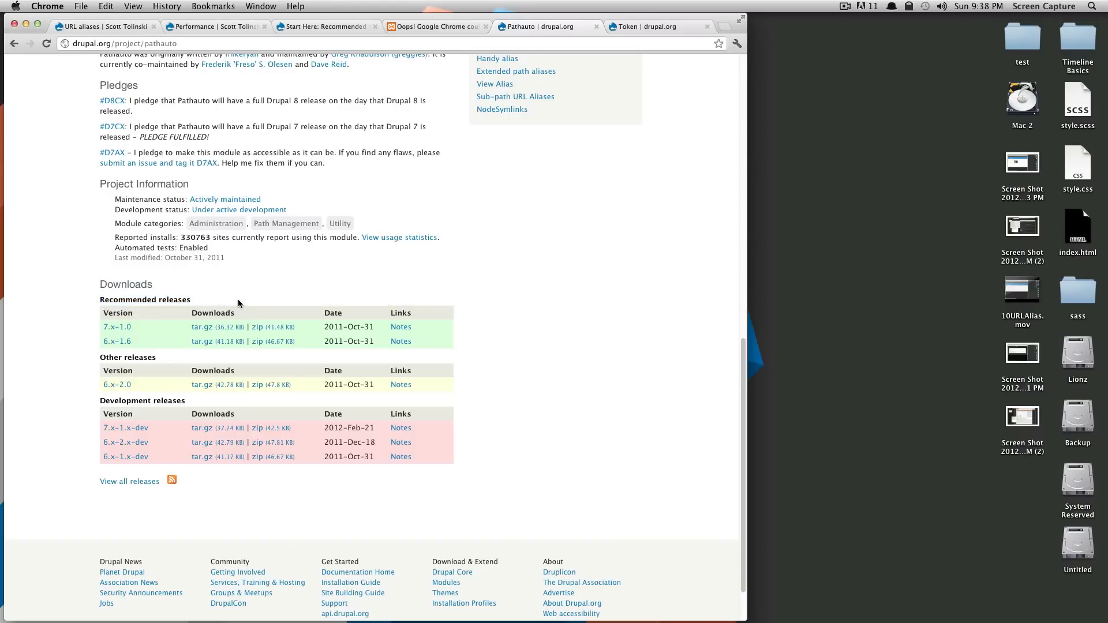
pyautogui.doubleClick(165, 300)
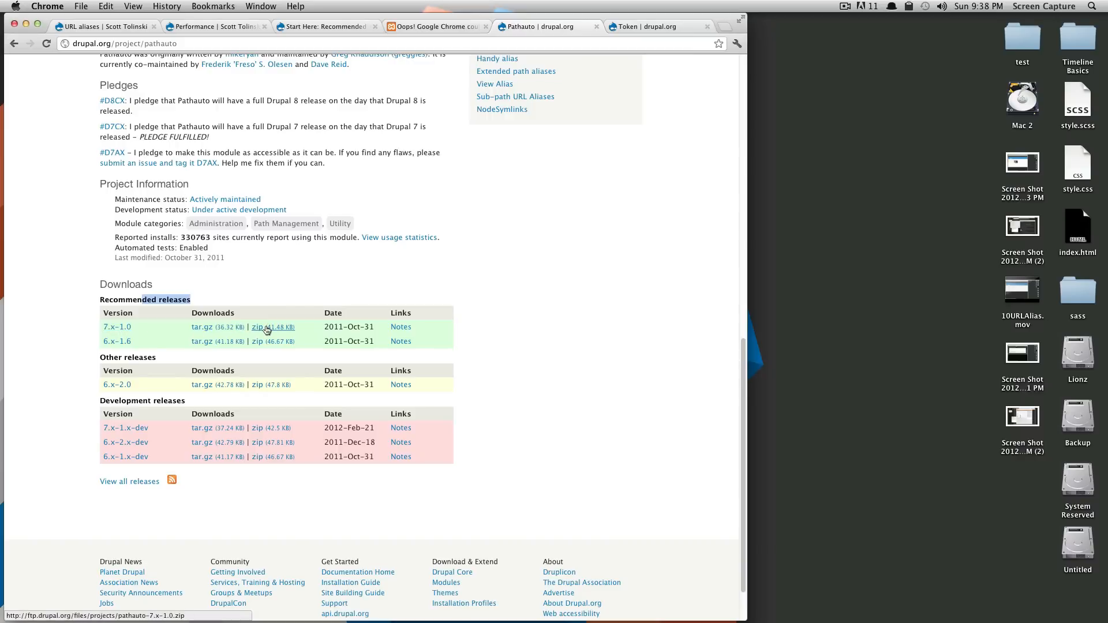
pyautogui.click(256, 326)
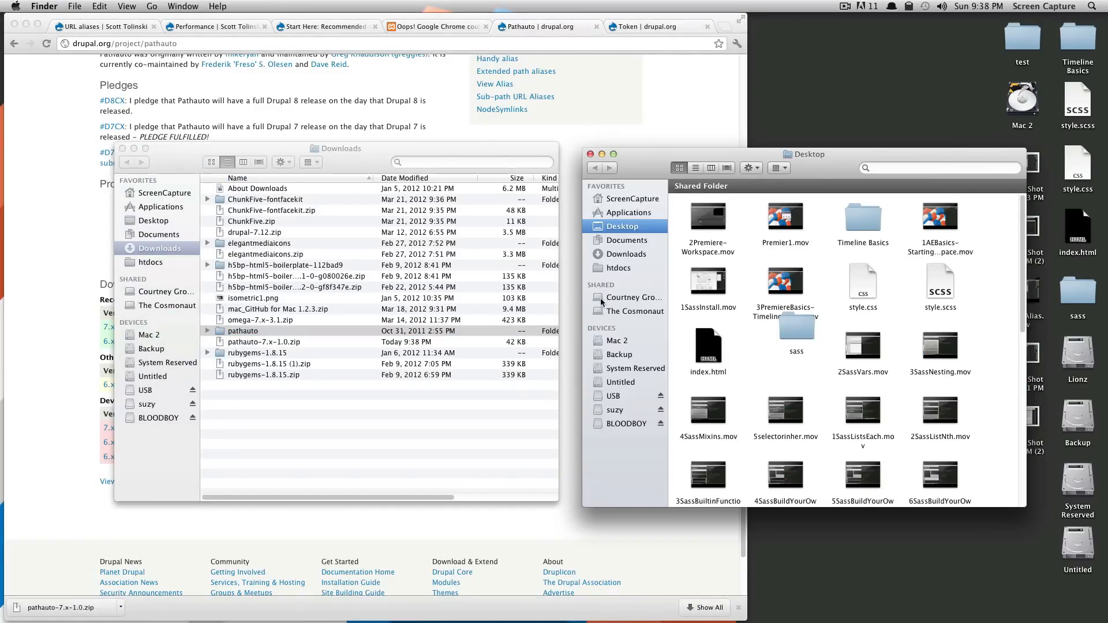
# Move the extracted pathauto folder into sites/all/modules beside ctools, jquery_update and views.
pyautogui.click(619, 266)
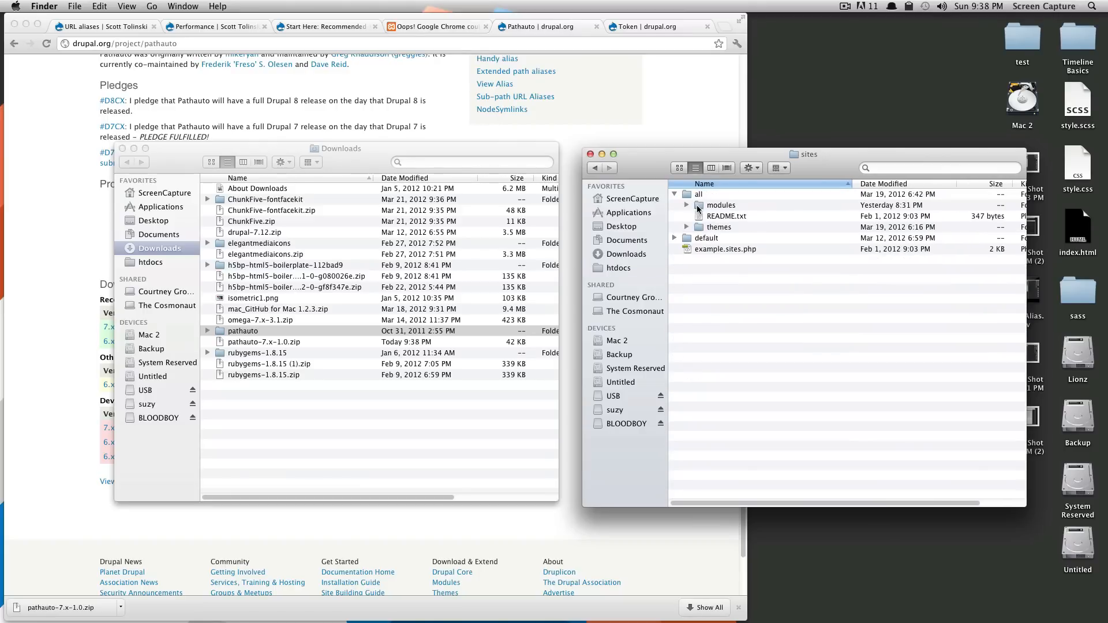
pyautogui.click(685, 194)
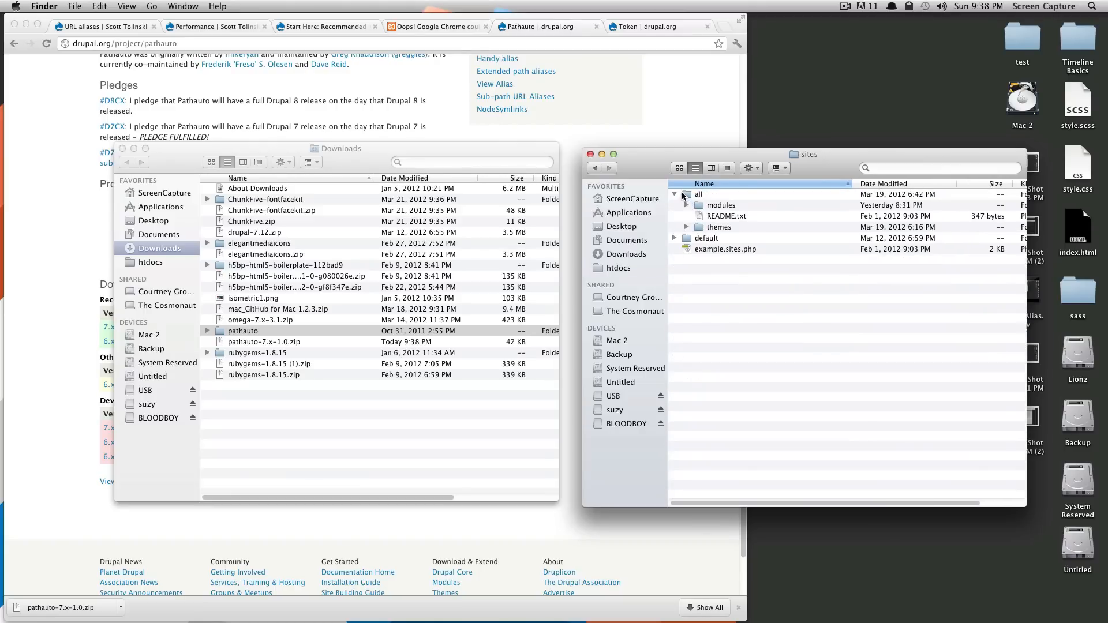
pyautogui.click(674, 194)
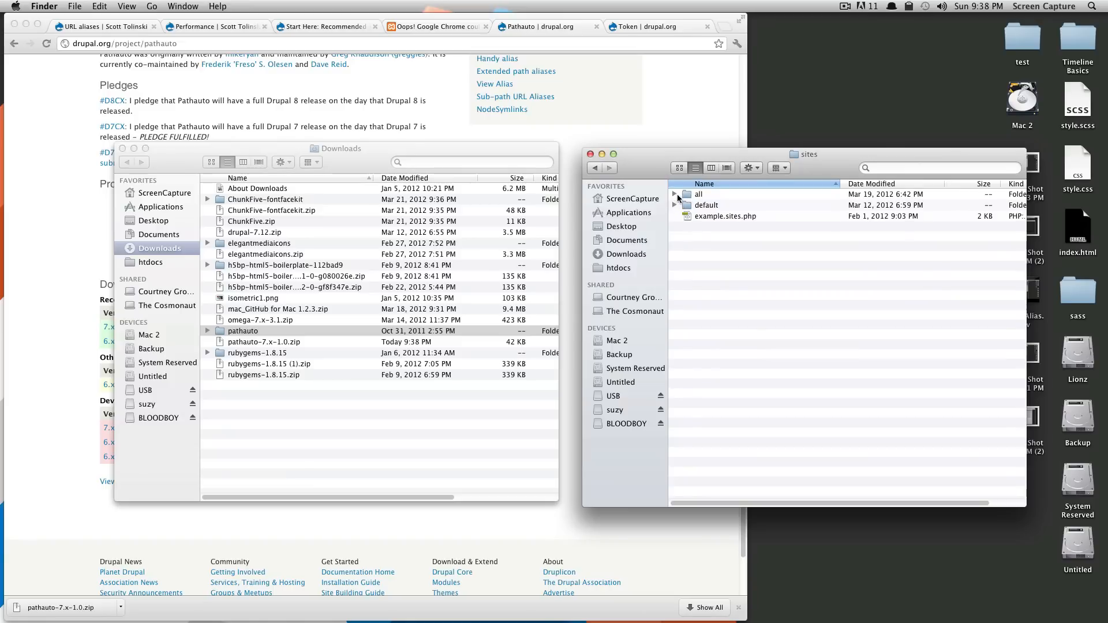
pyautogui.click(675, 194)
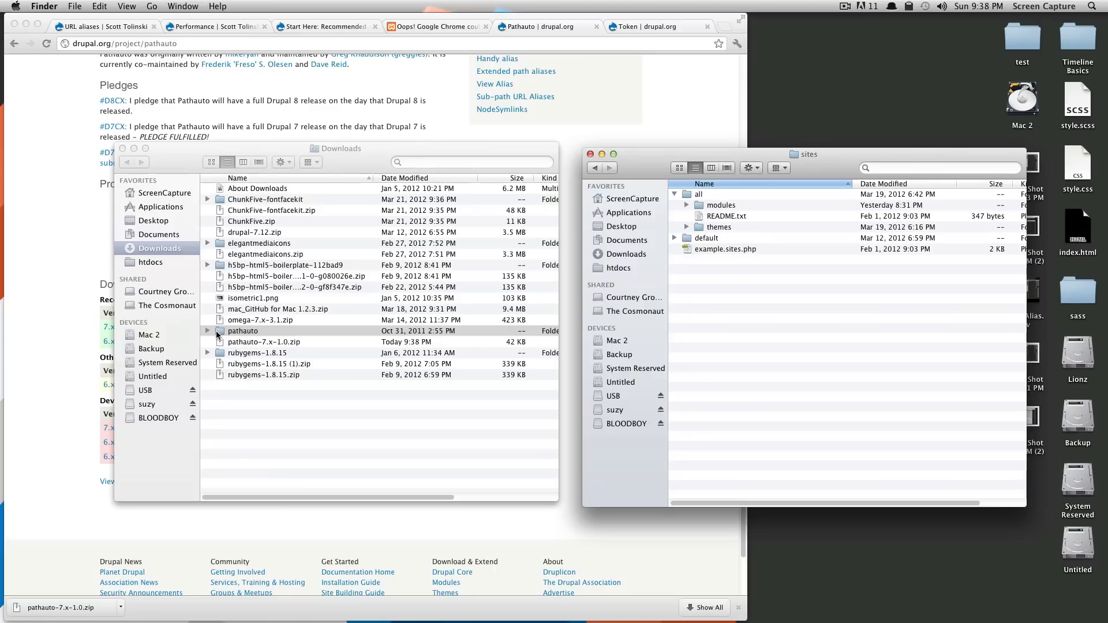
pyautogui.click(243, 331)
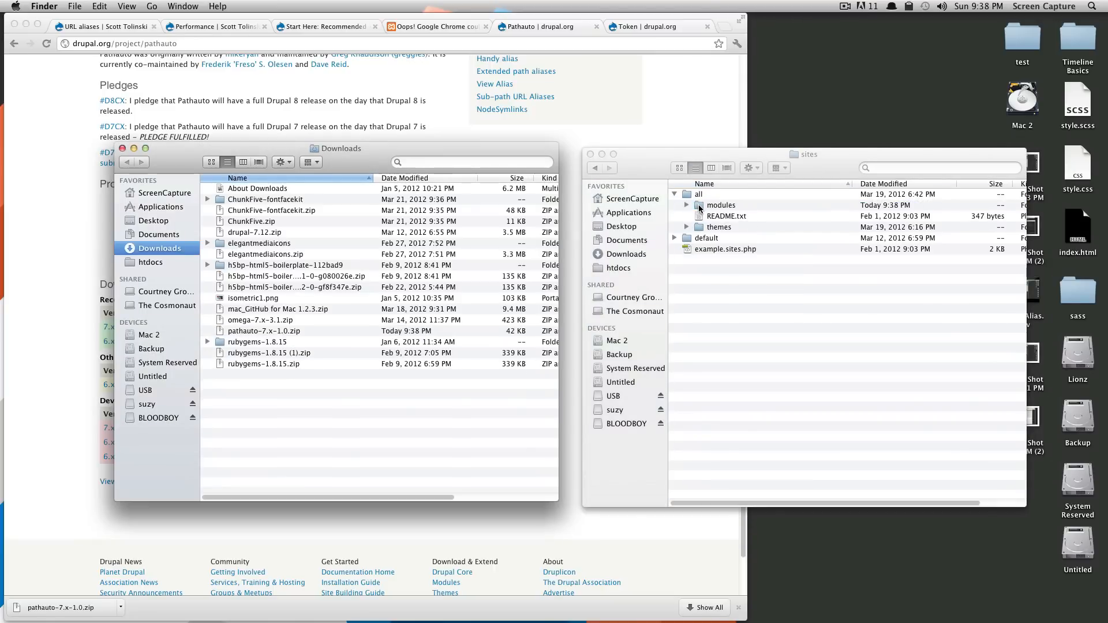
pyautogui.click(687, 205)
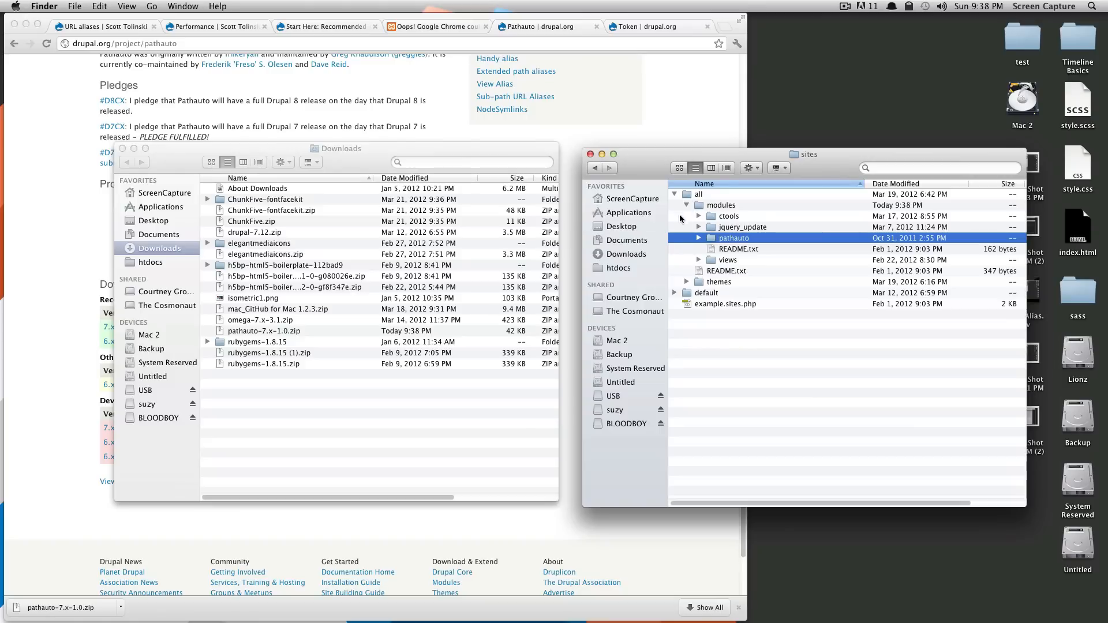
pyautogui.moveTo(726, 217)
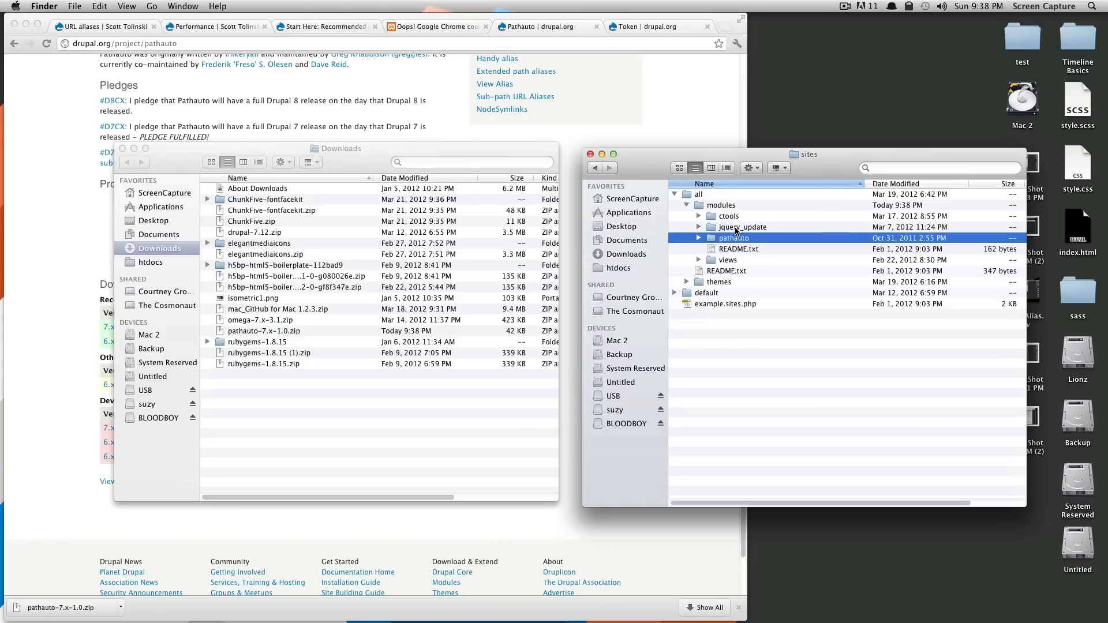
pyautogui.click(700, 238)
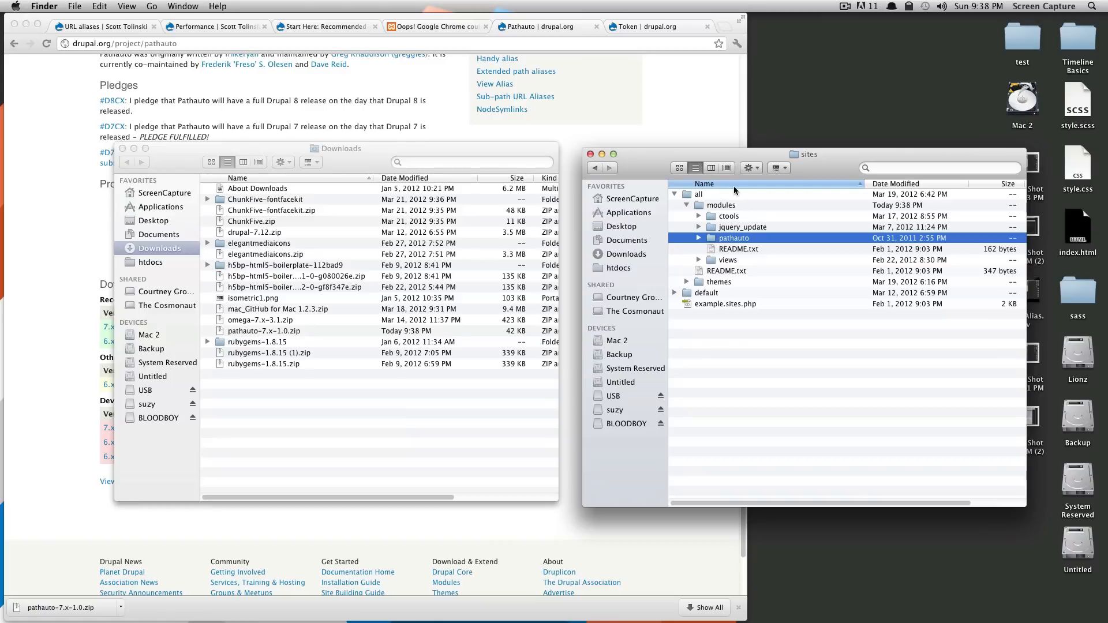
pyautogui.moveTo(805, 153); pyautogui.dragTo(835, 145)
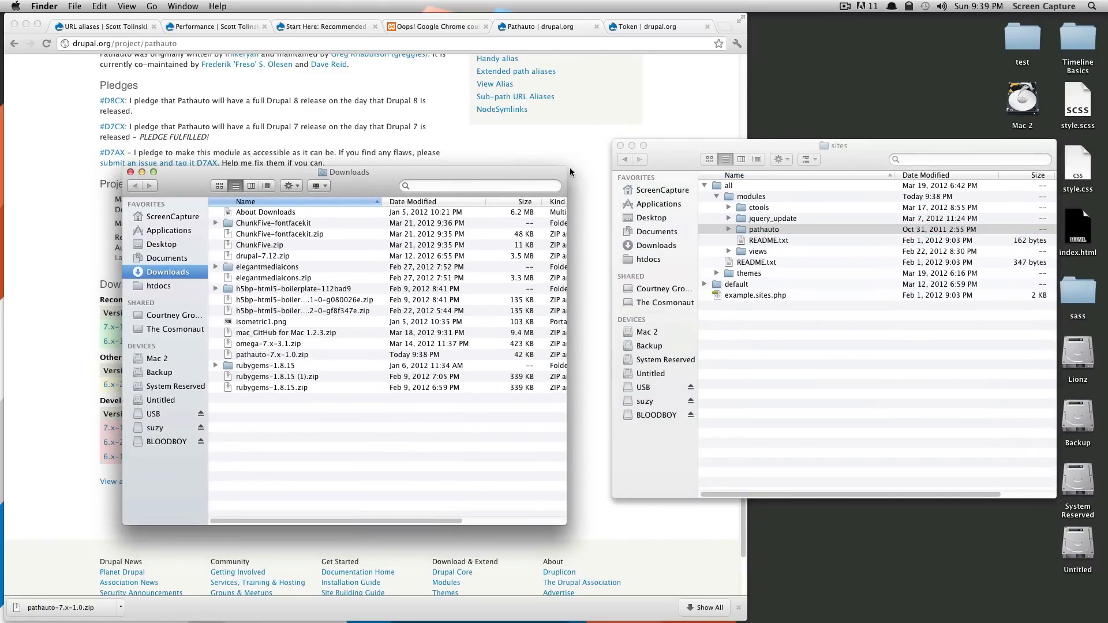
pyautogui.moveTo(536, 164)
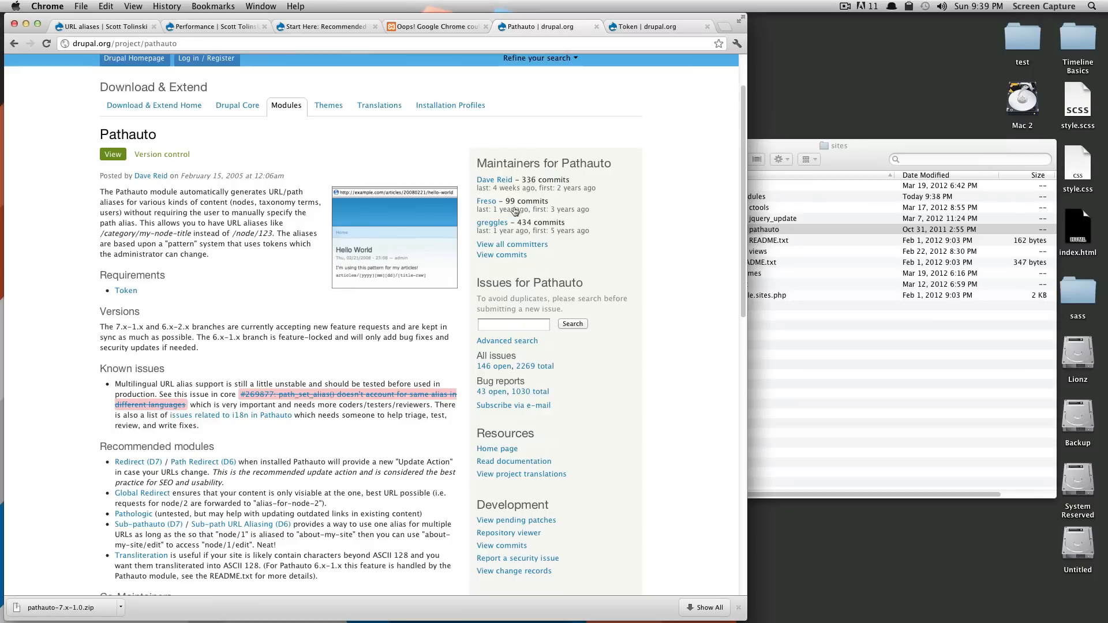
# Download the recommended Token 7.x-1.0-rc1 release as a zip from its project page.
pyautogui.click(632, 26)
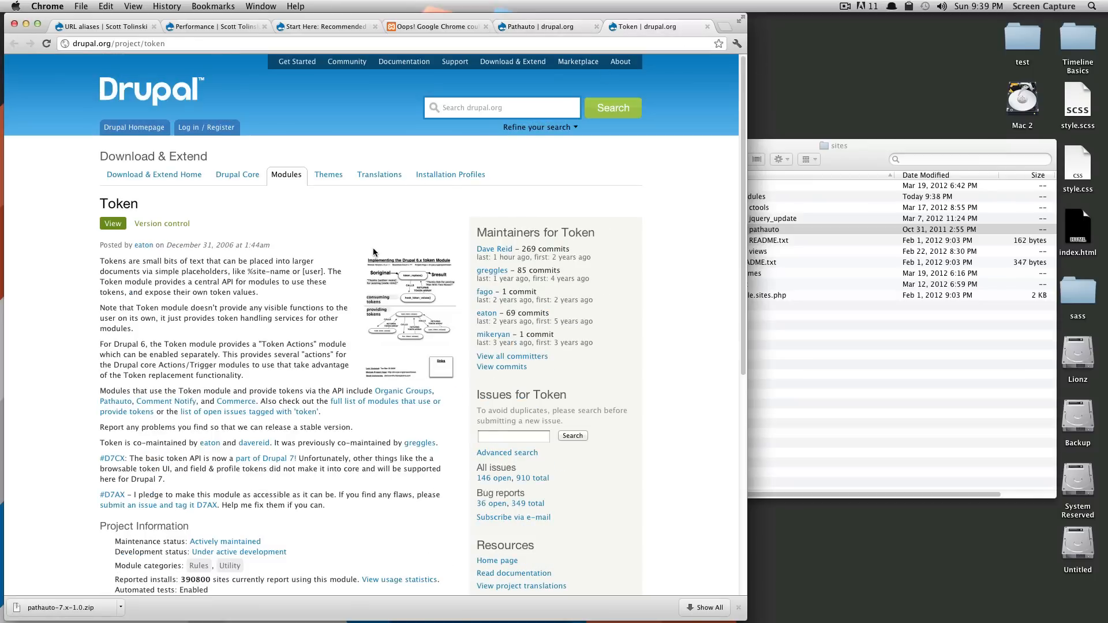
pyautogui.scroll(-3)
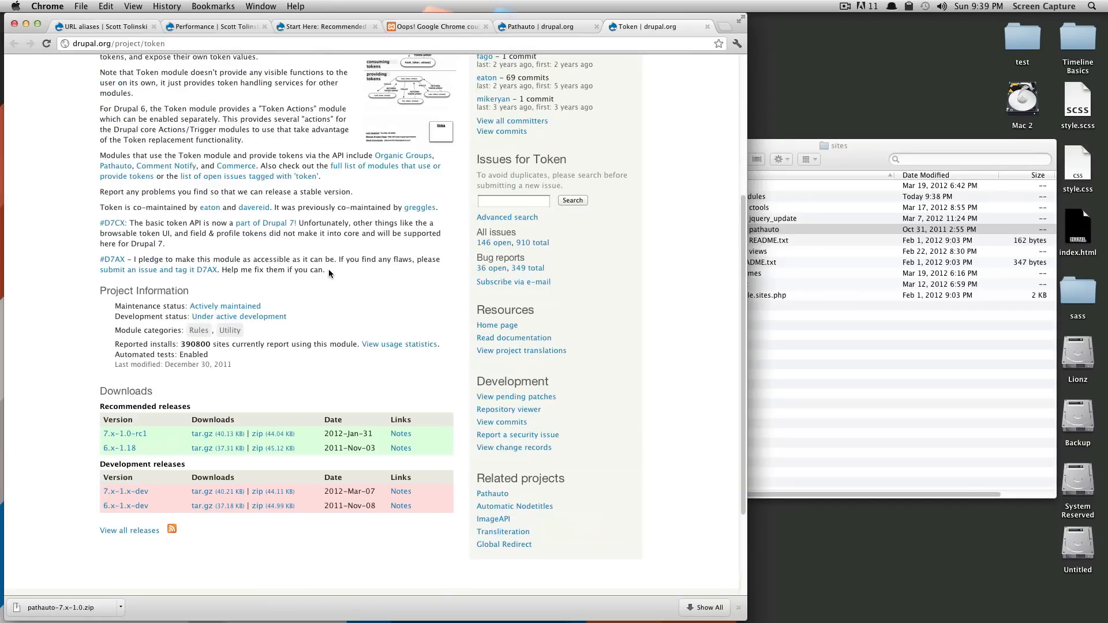
pyautogui.scroll(-3)
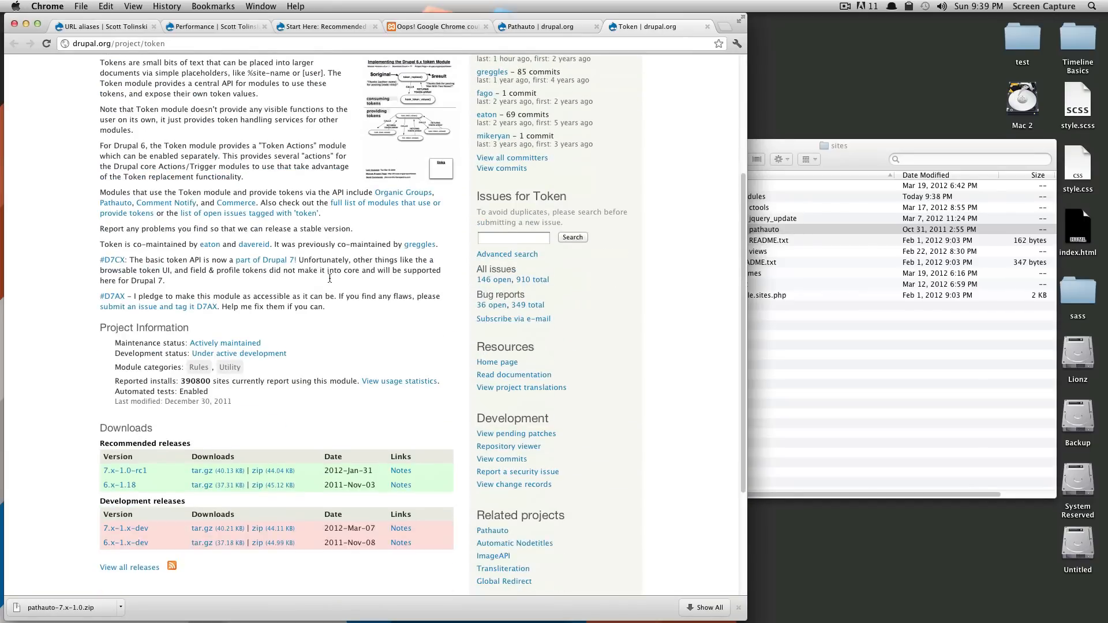
pyautogui.scroll(-3)
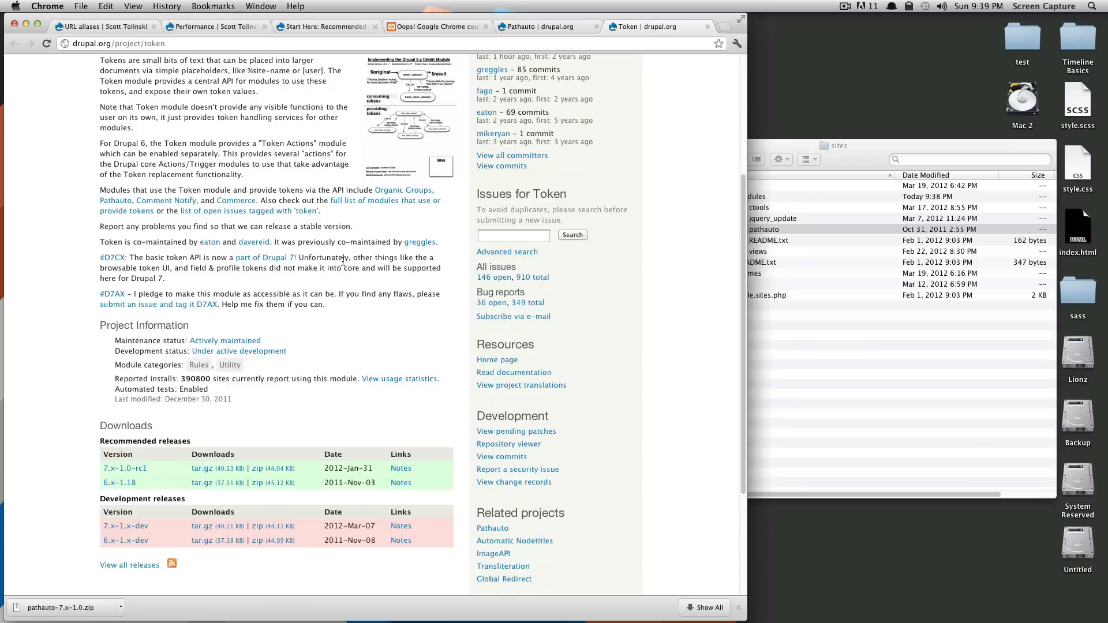
pyautogui.moveTo(512, 206)
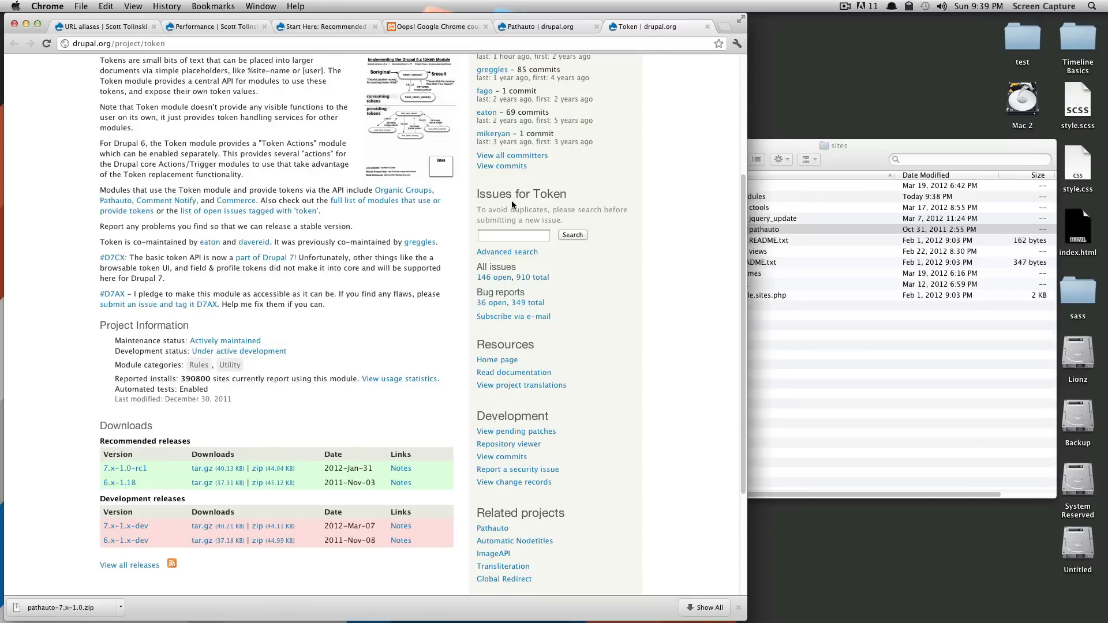
pyautogui.moveTo(340, 332)
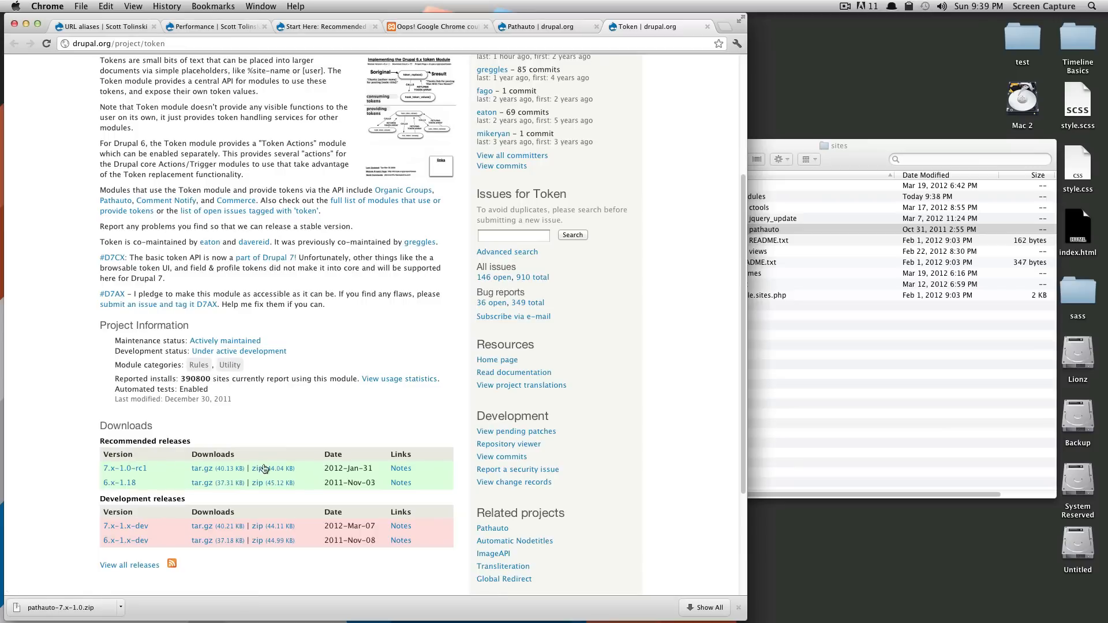
pyautogui.click(256, 468)
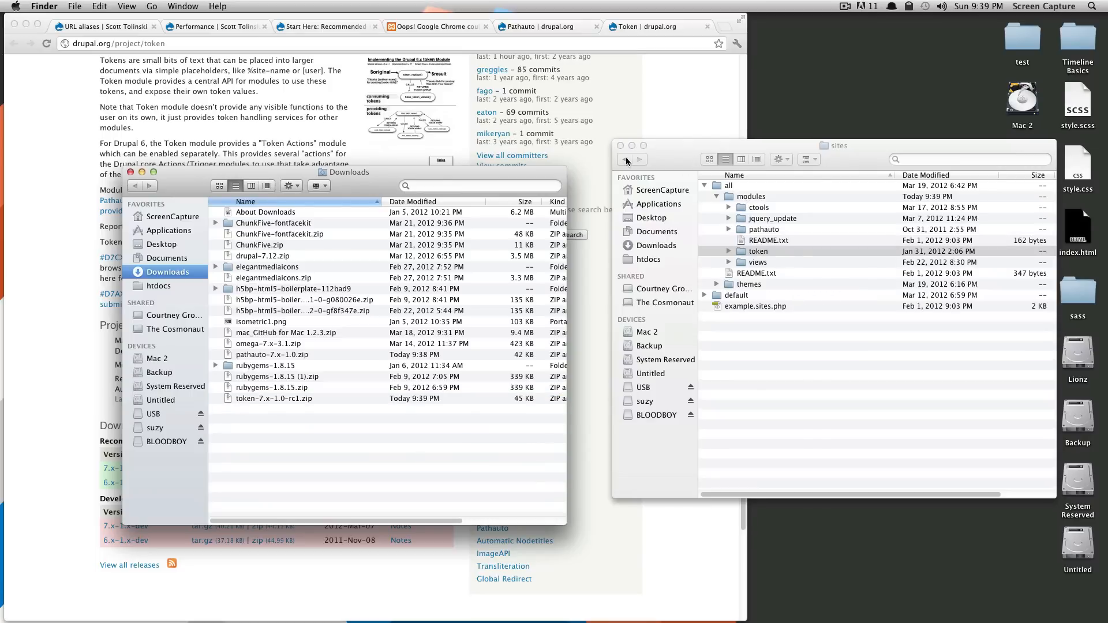
# From the site's root folder, confirm token sits in sites/all/modules rather than the core modules folder.
pyautogui.click(625, 159)
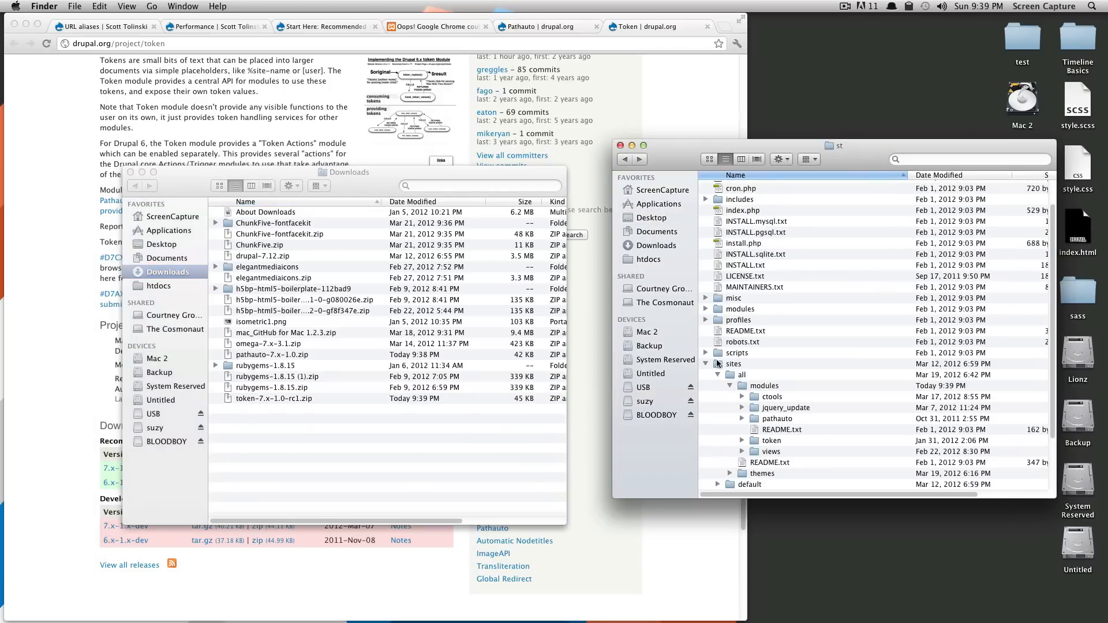
pyautogui.click(705, 393)
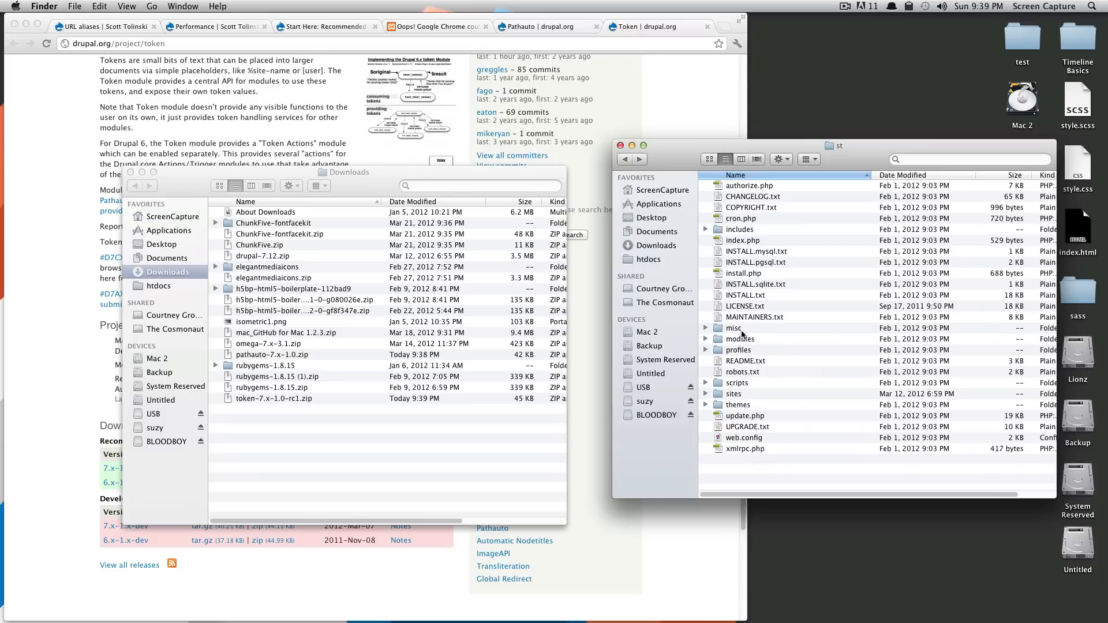
pyautogui.click(741, 339)
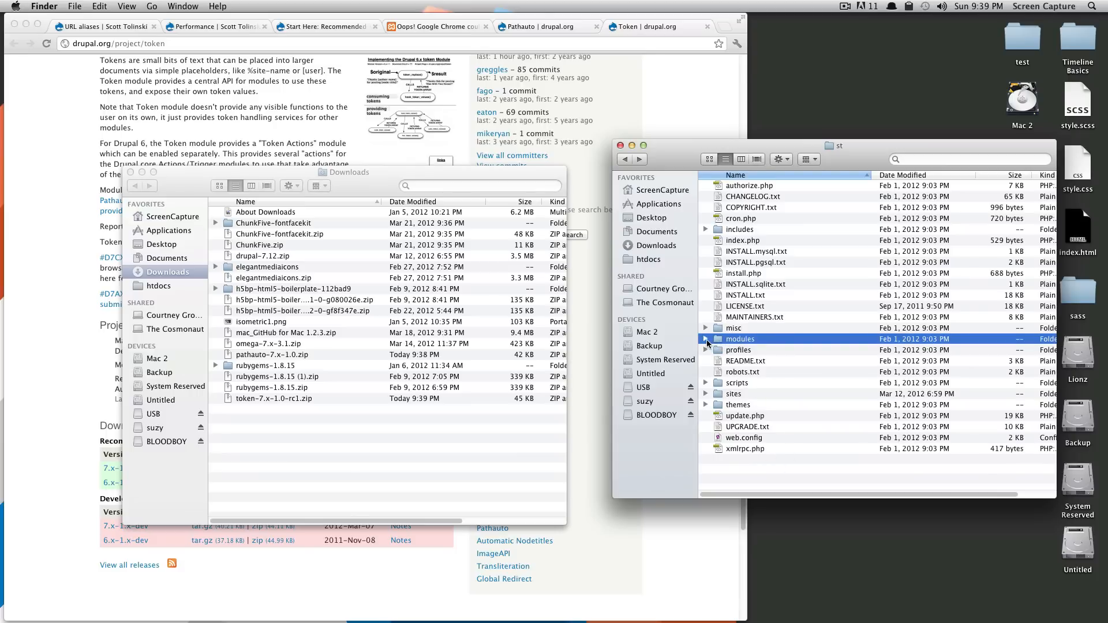
pyautogui.click(705, 338)
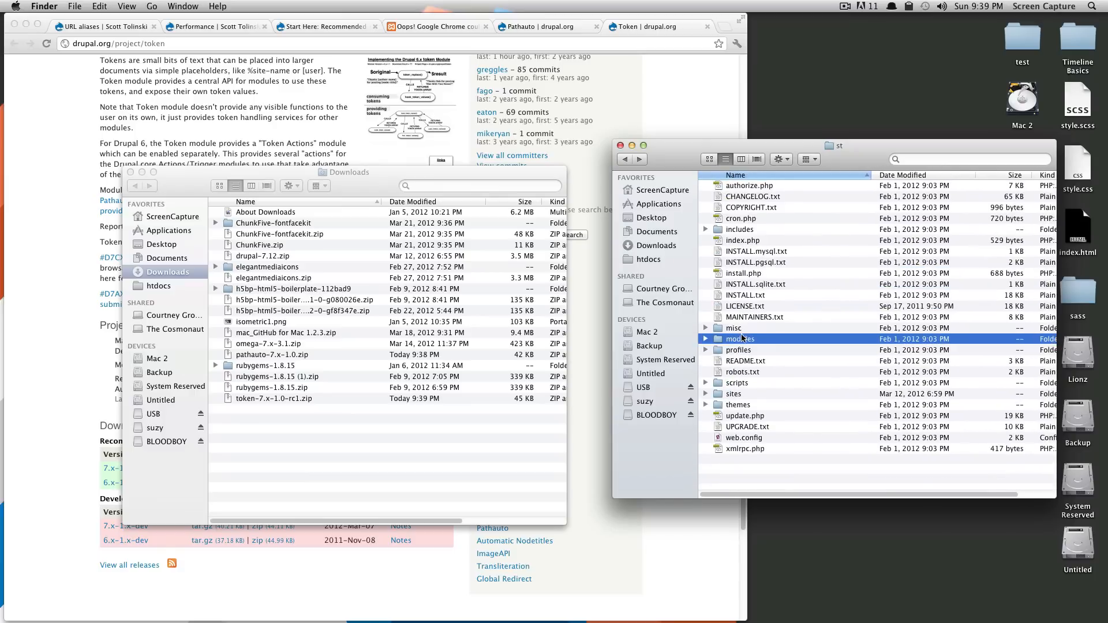
pyautogui.click(704, 393)
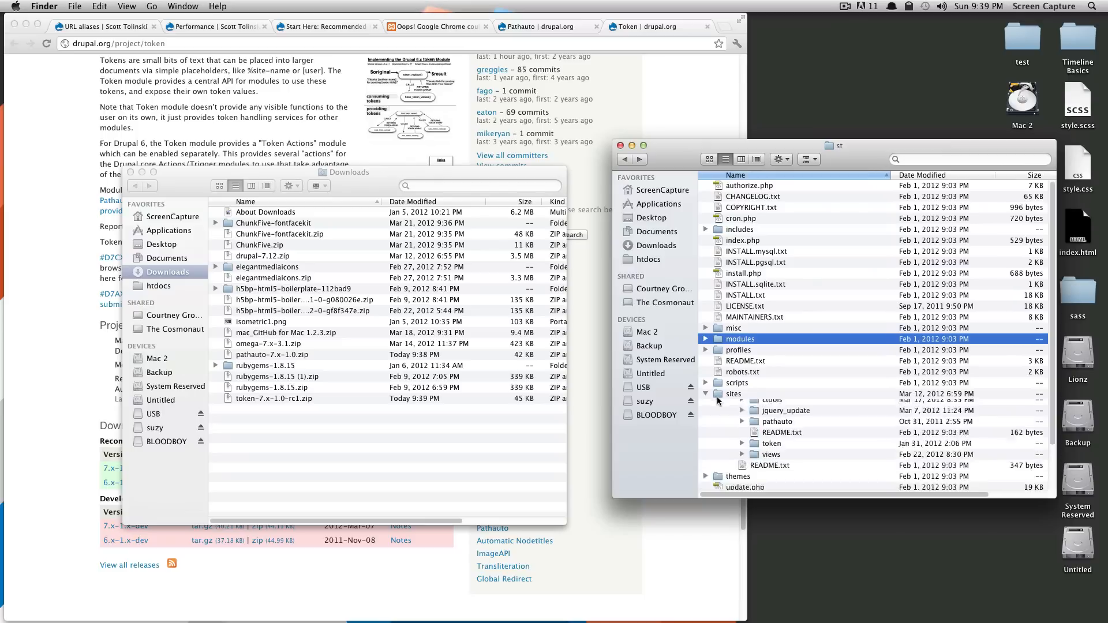
pyautogui.click(719, 404)
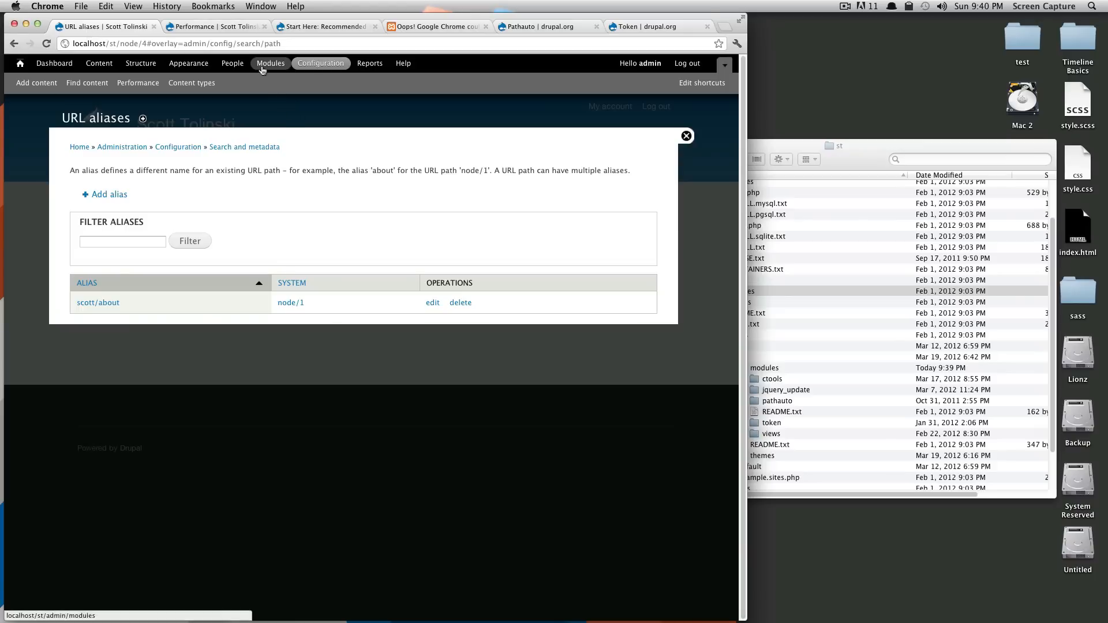
pyautogui.moveTo(270, 62)
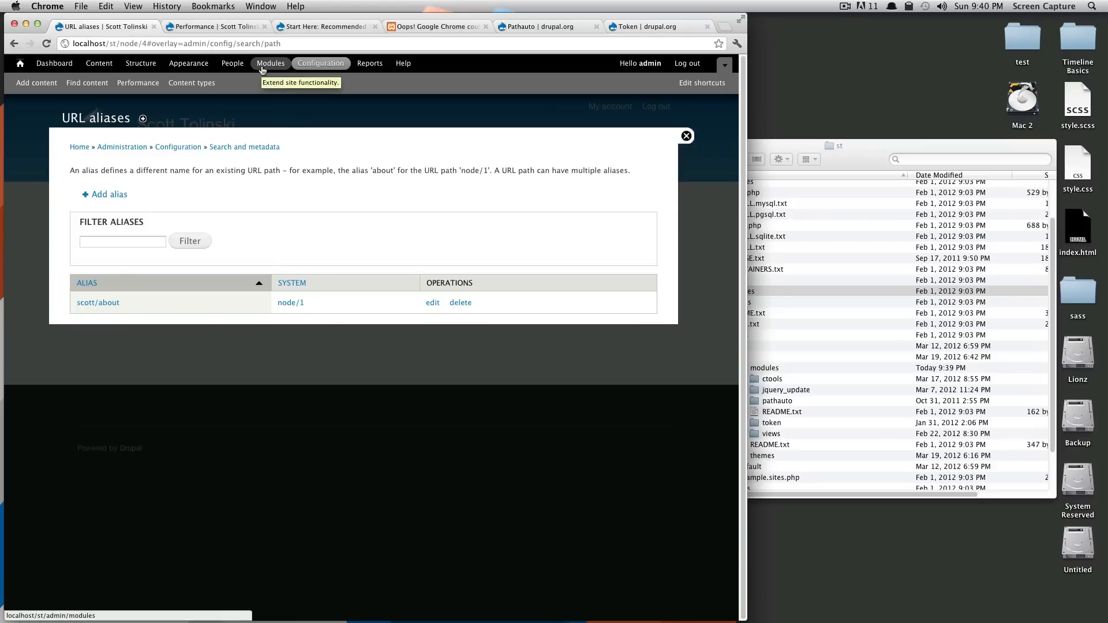
# Enable Pathauto and Token under OTHER on the Modules page and save the configuration.
pyautogui.click(270, 62)
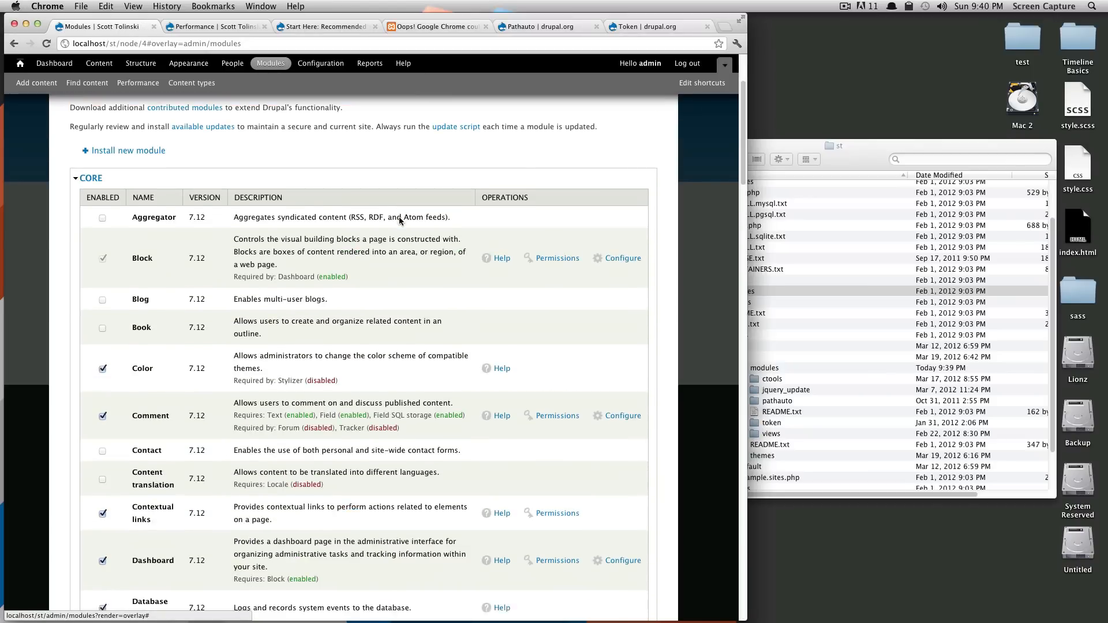
pyautogui.scroll(-3)
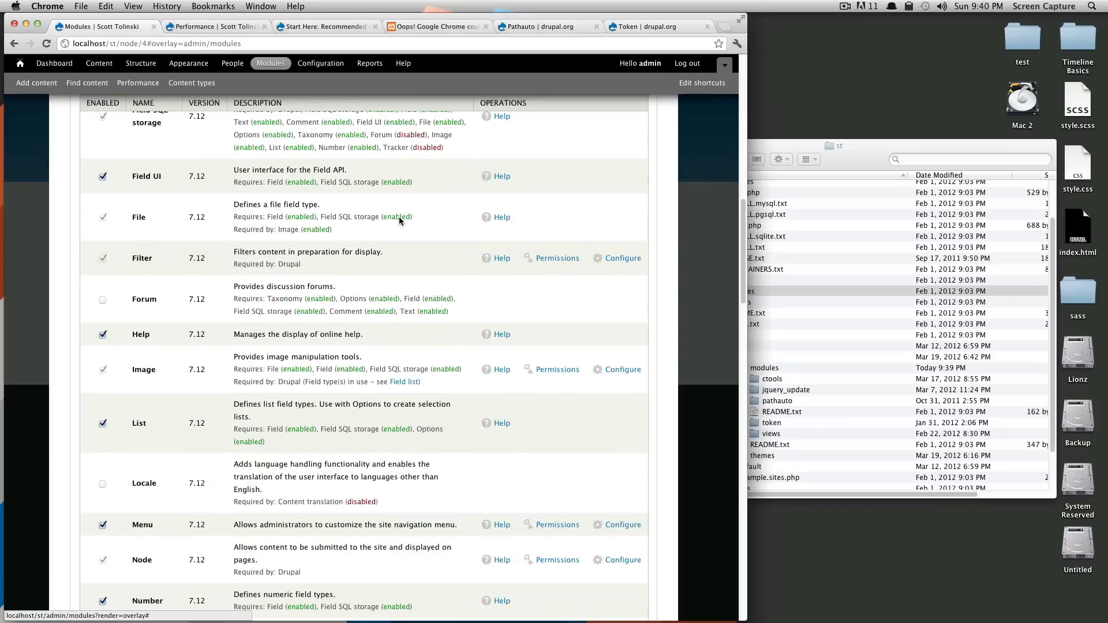
pyautogui.scroll(-3)
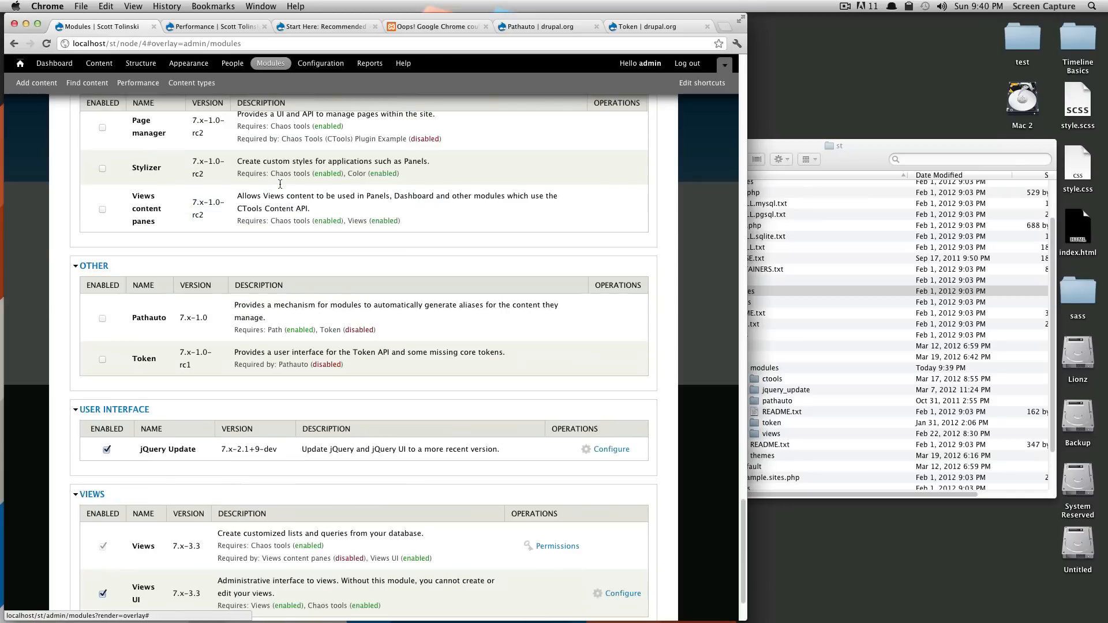
pyautogui.scroll(-3)
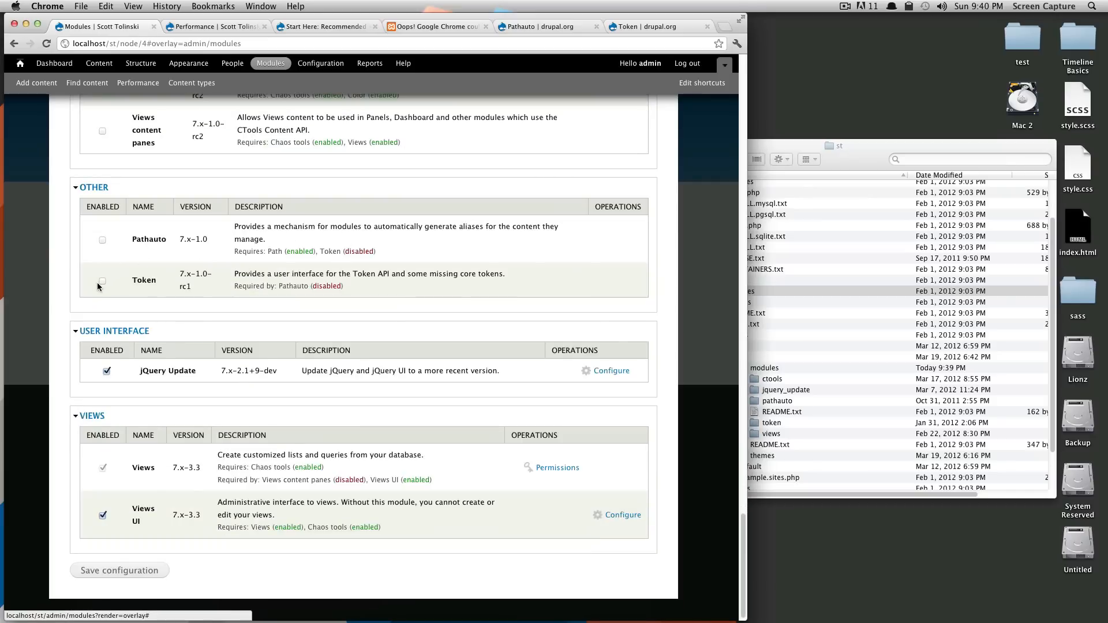
pyautogui.click(101, 280)
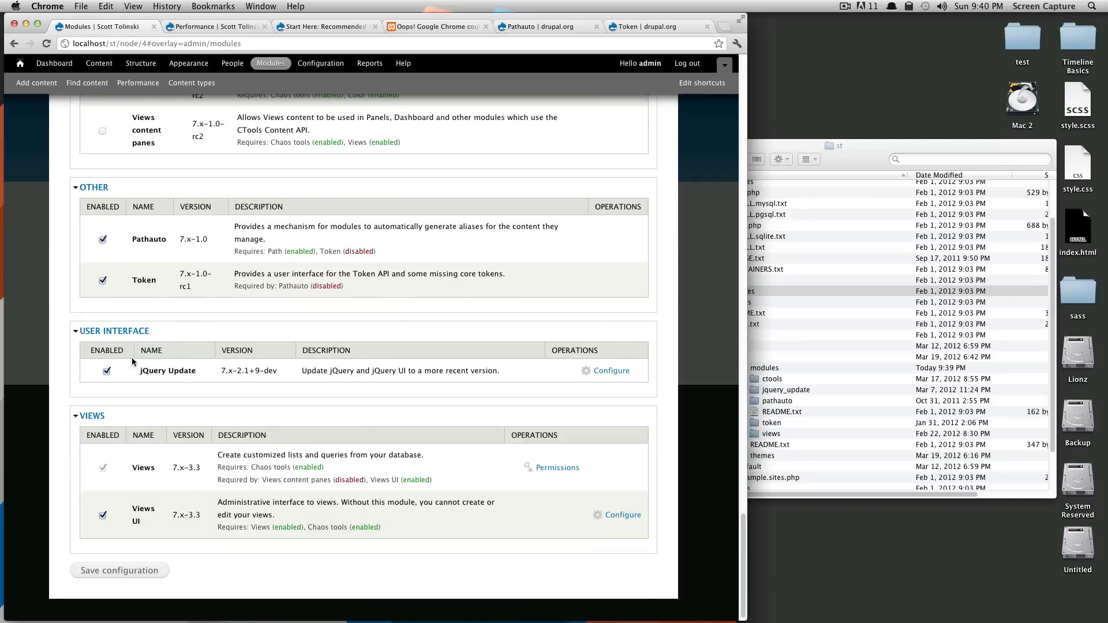
pyautogui.click(119, 570)
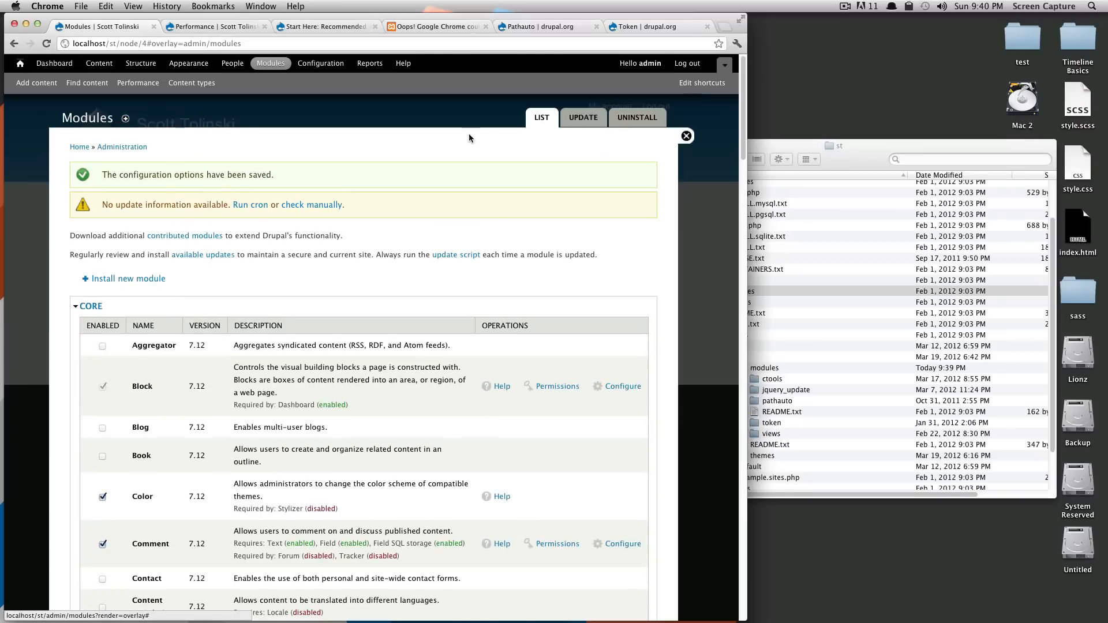
# Reach Configuration > URL aliases and its Patterns page showing defaults like content/[node:title].
pyautogui.click(685, 136)
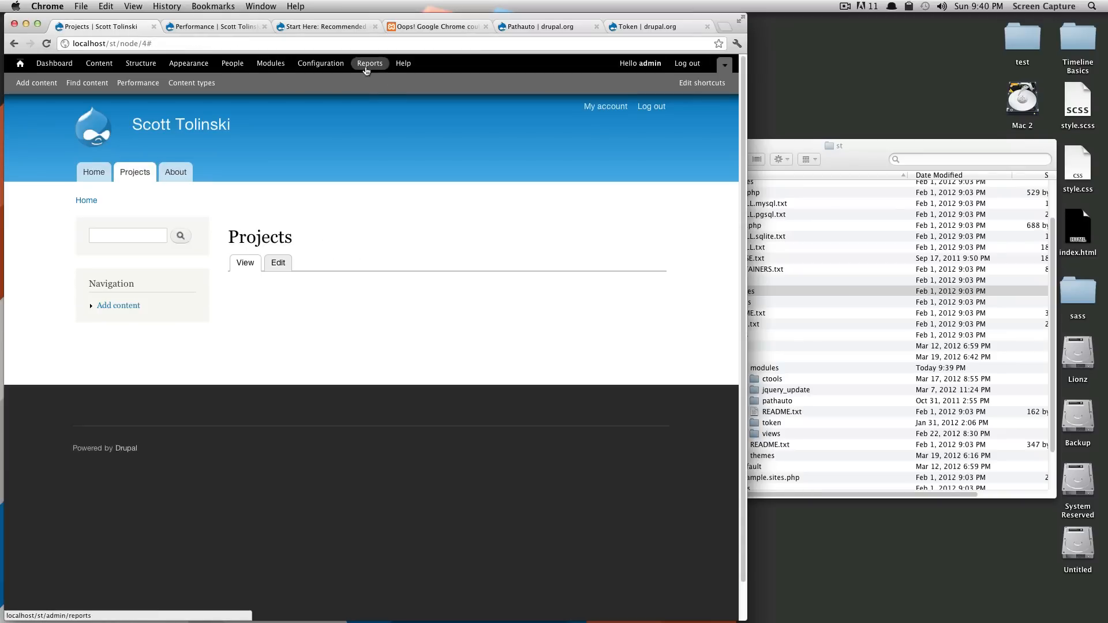
pyautogui.click(320, 62)
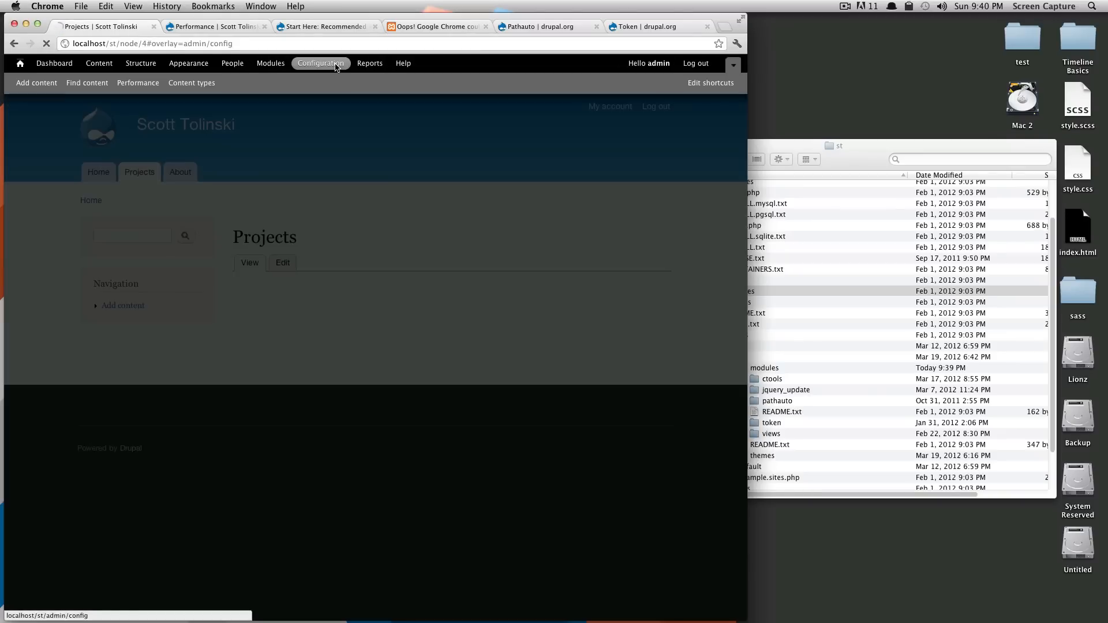
pyautogui.click(319, 63)
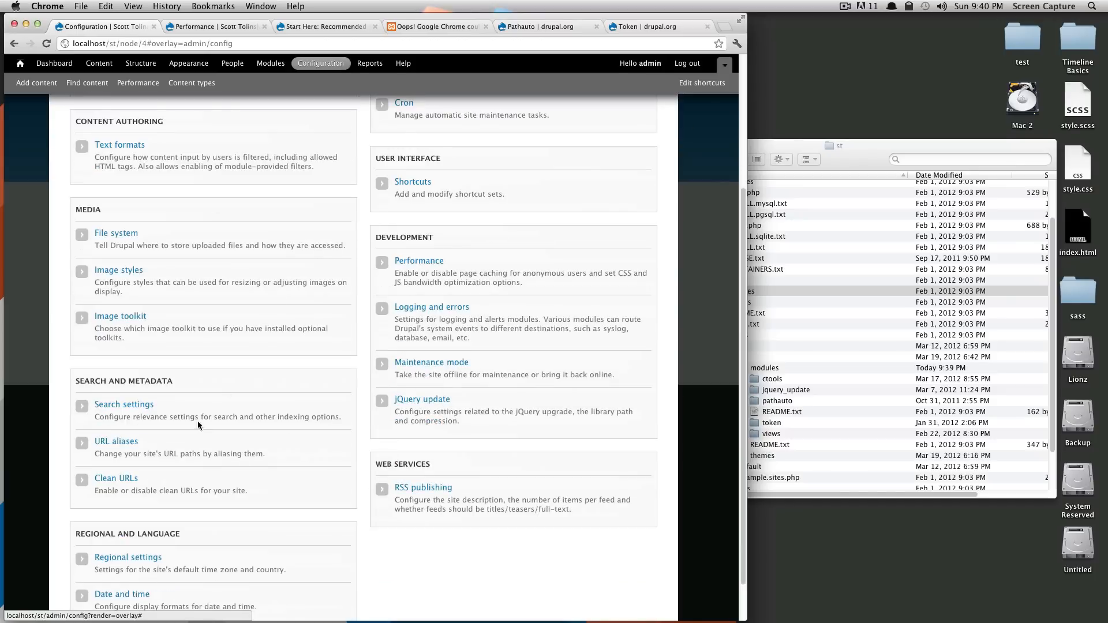
pyautogui.click(115, 441)
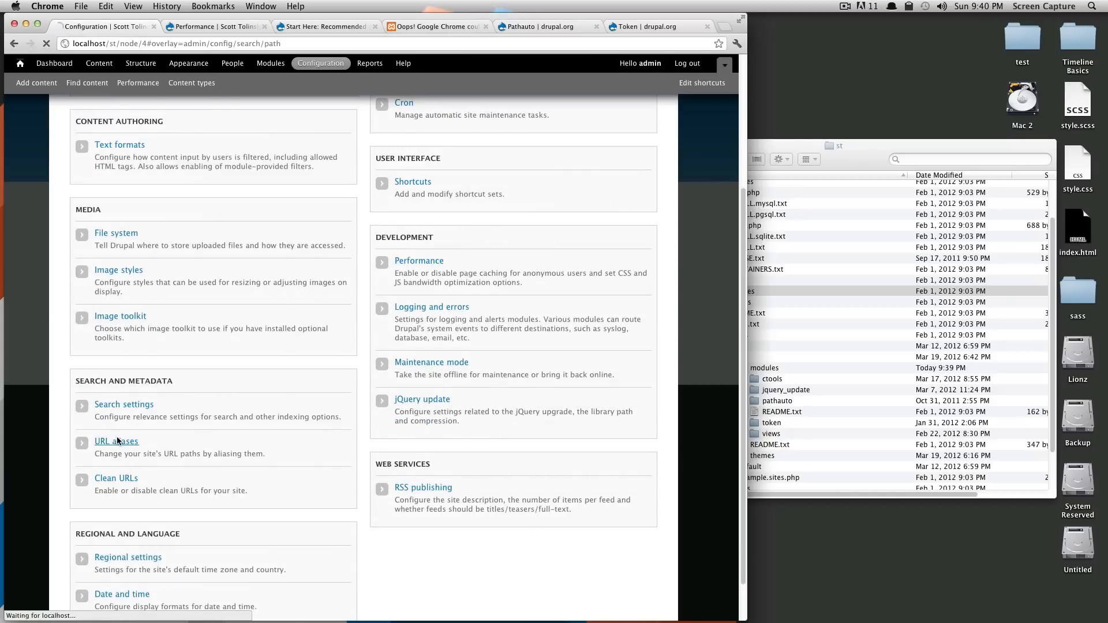
pyautogui.click(115, 441)
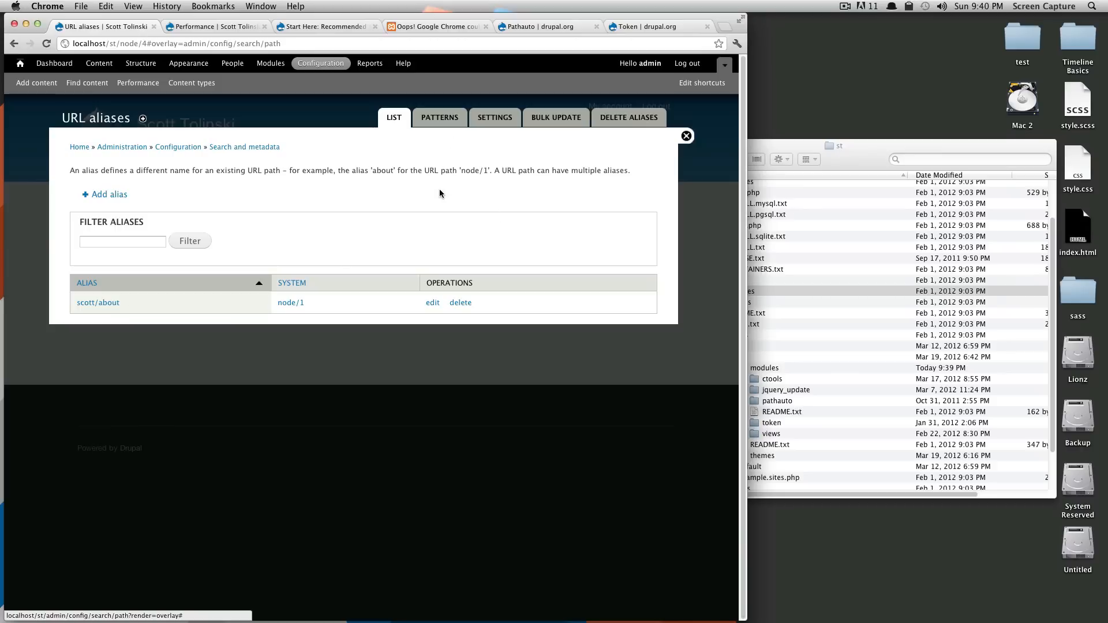
pyautogui.click(439, 118)
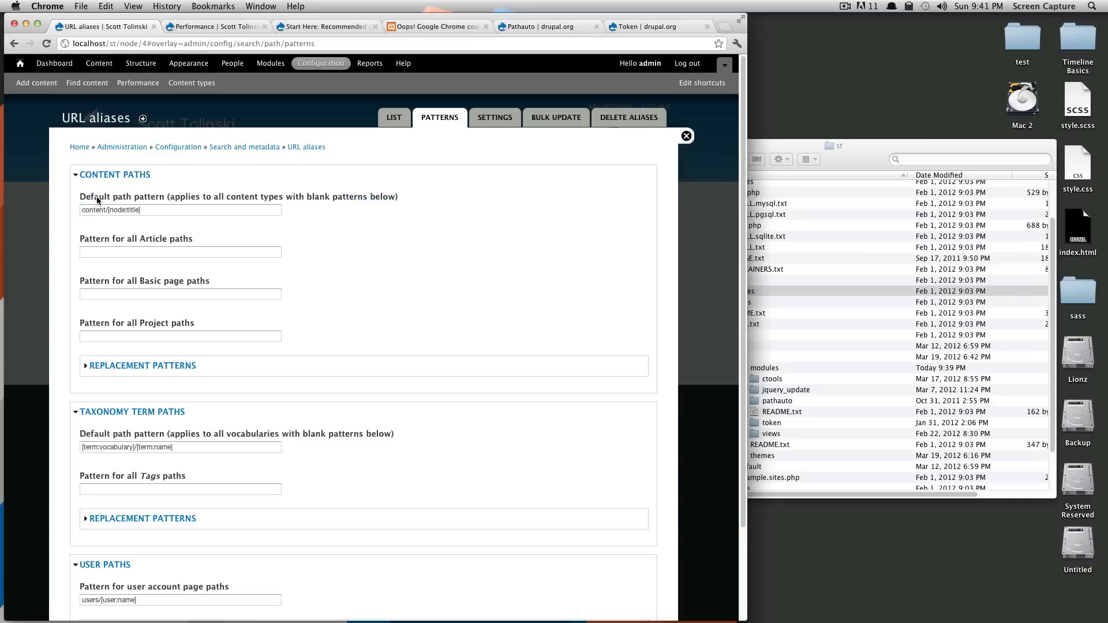
pyautogui.moveTo(292, 200)
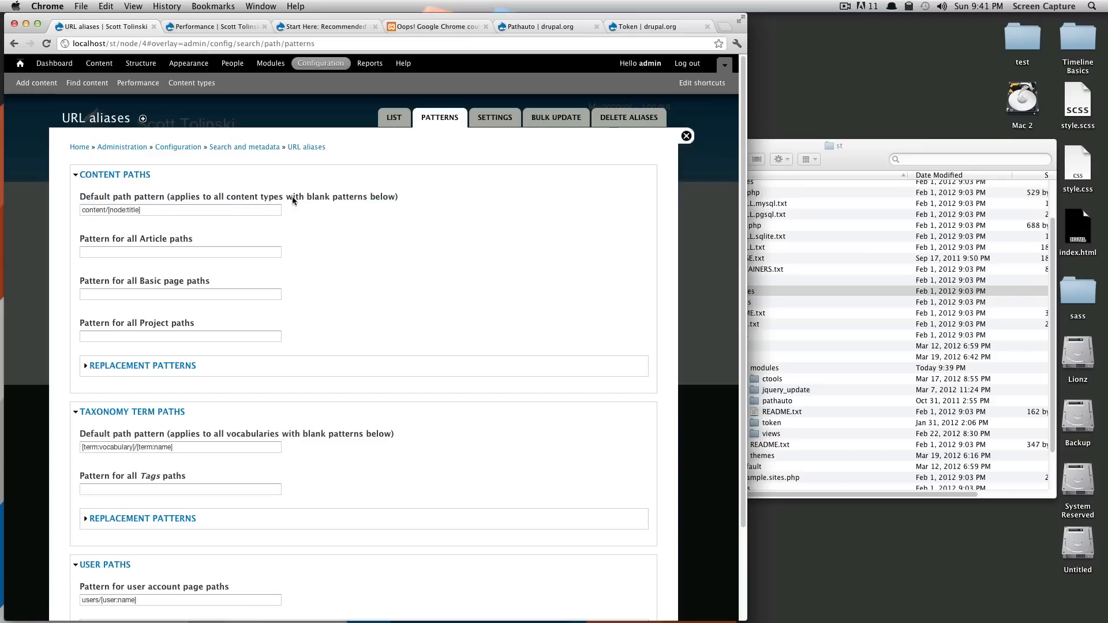
# Enter projects/[node:title] as the Project paths pattern, with content defaulting to [node:title].
pyautogui.click(180, 210)
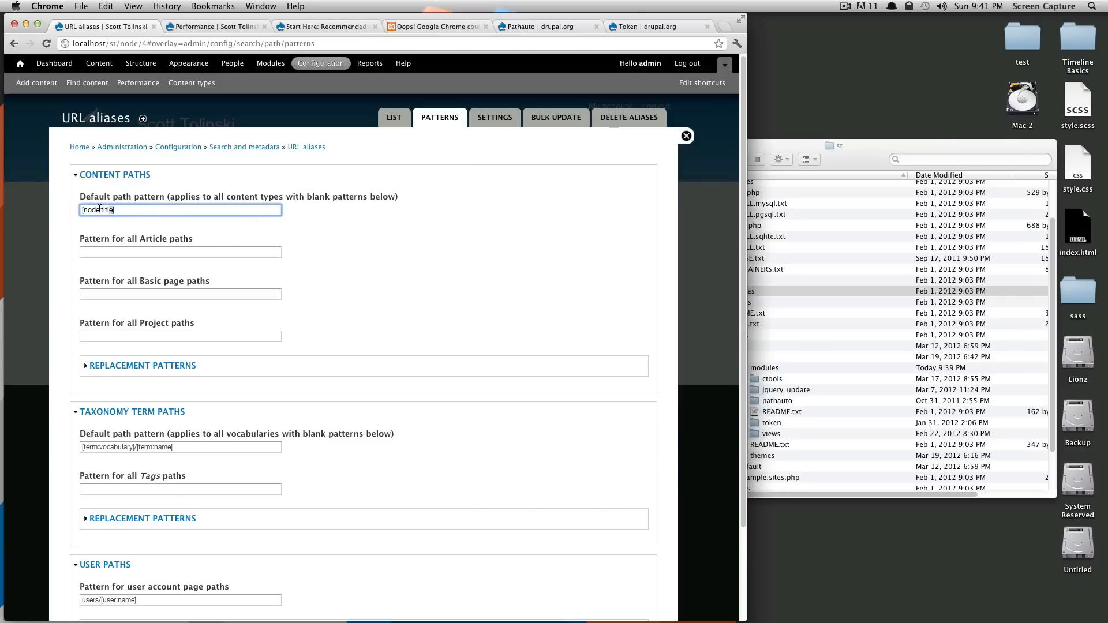
pyautogui.click(180, 253)
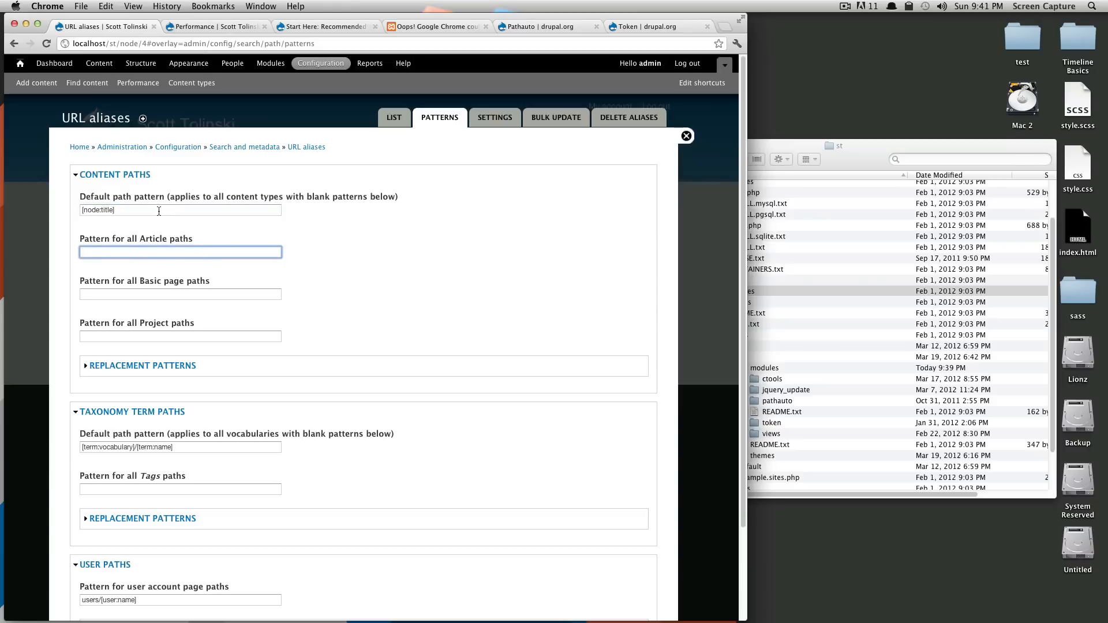
pyautogui.scroll(-3)
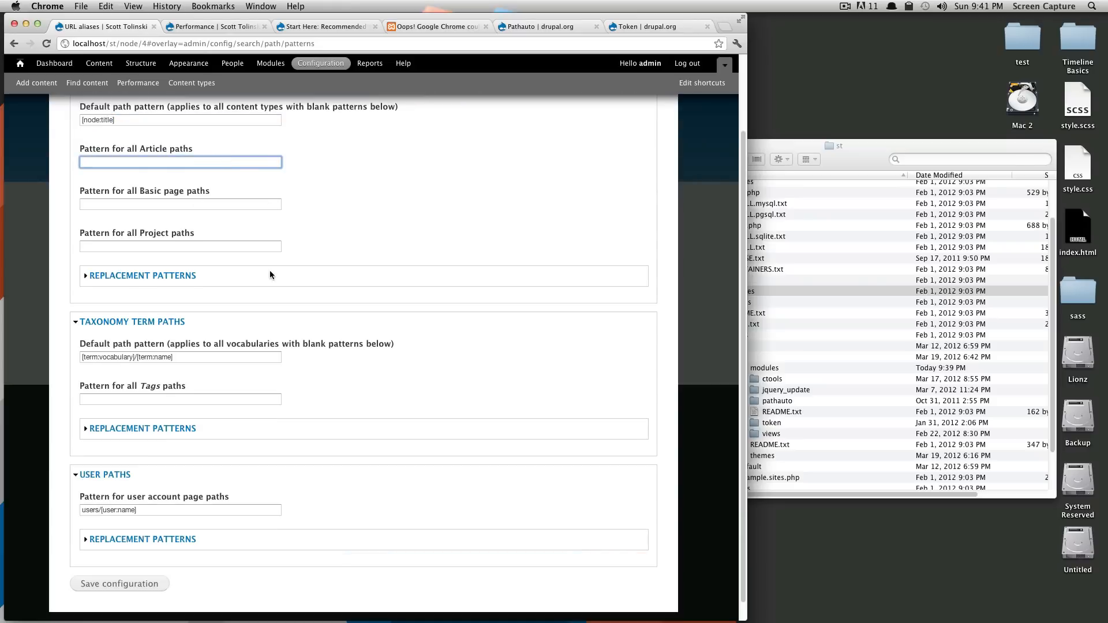
pyautogui.click(180, 203)
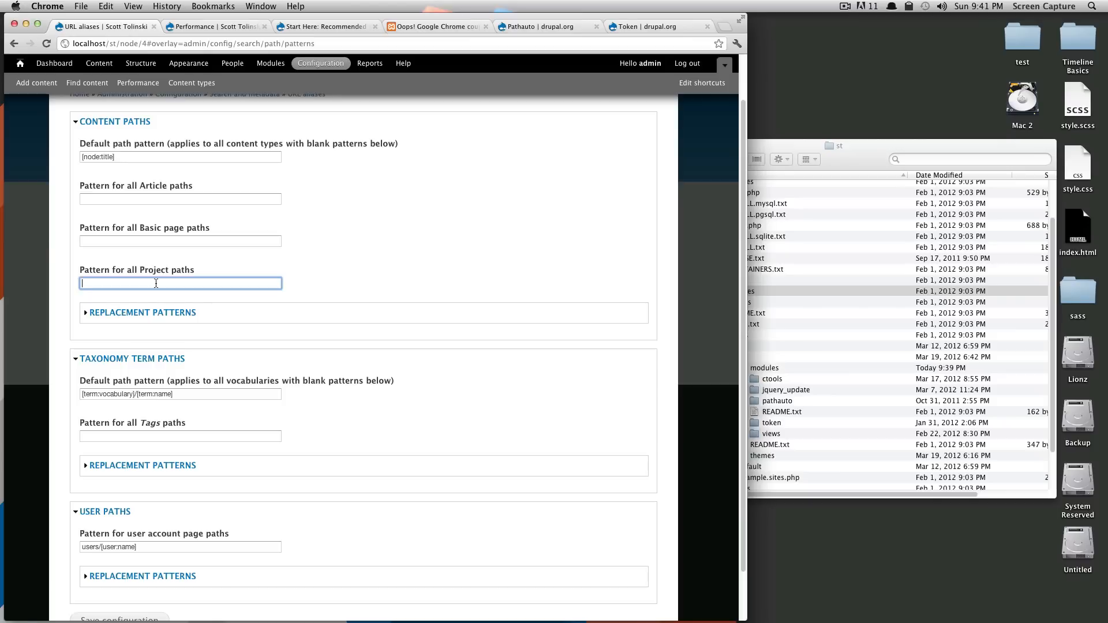
pyautogui.write('por')
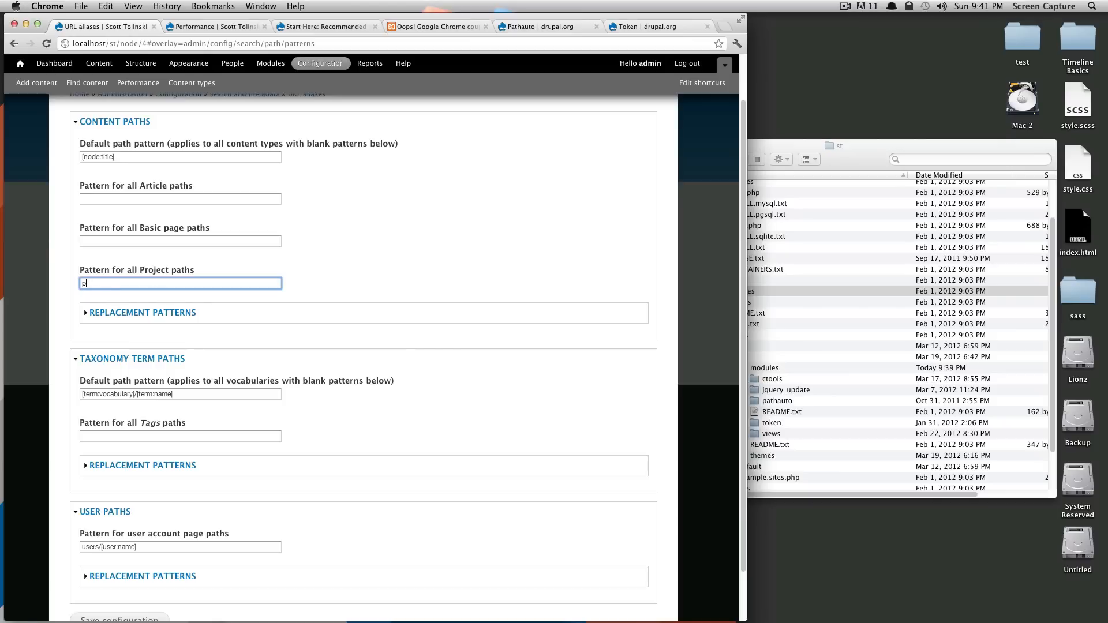
pyautogui.write('rojects')
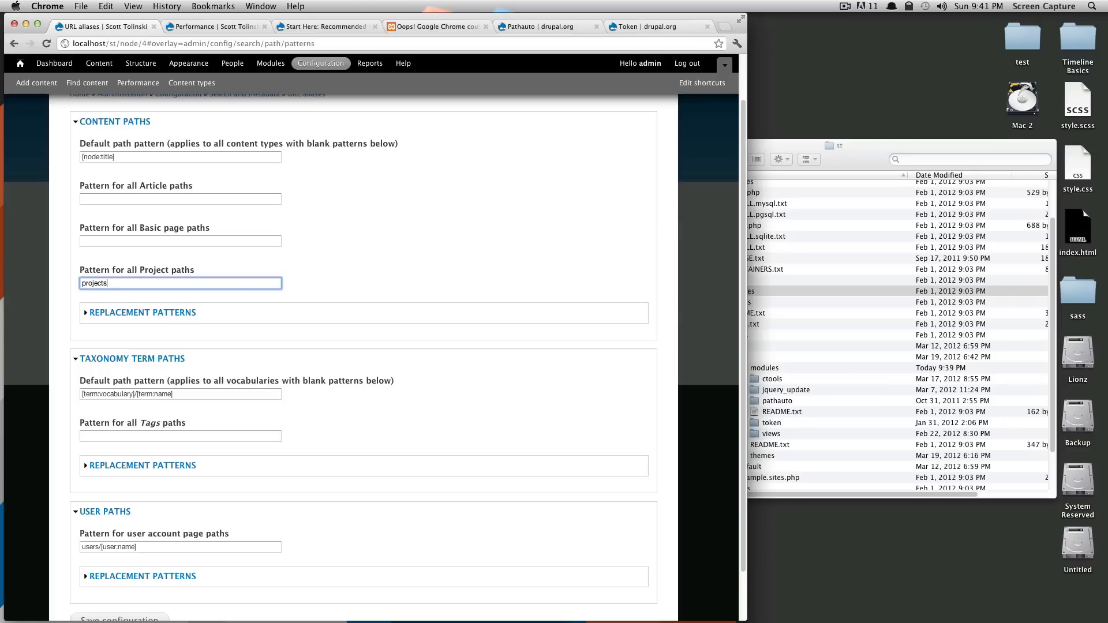
pyautogui.write('/[node:title]')
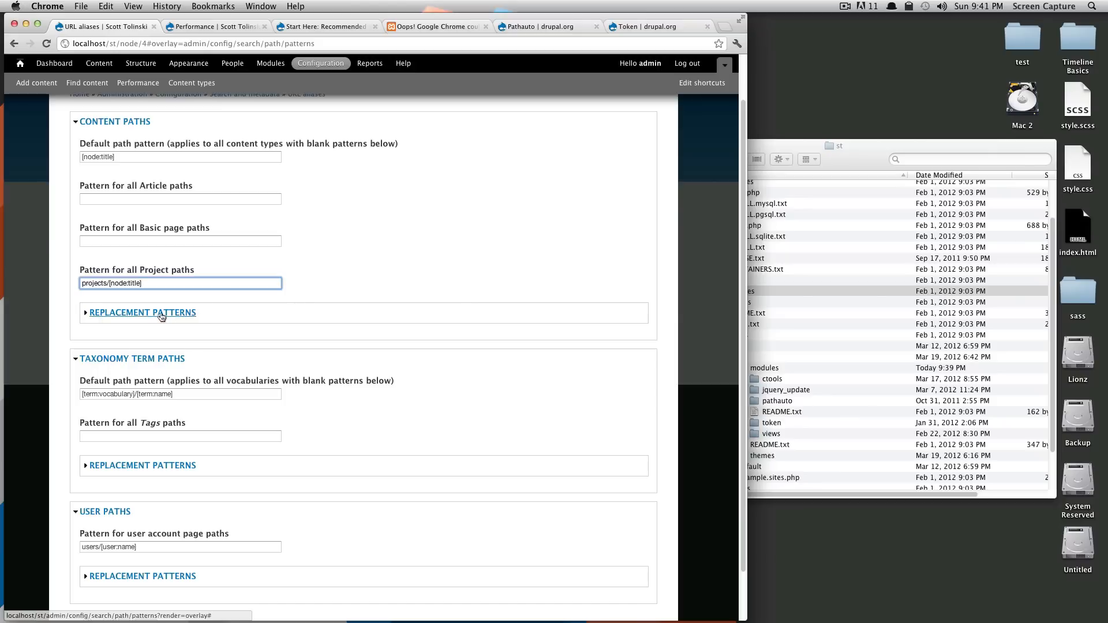
# Review the Replacement patterns tokens and save the URL alias pattern configuration.
pyautogui.click(141, 313)
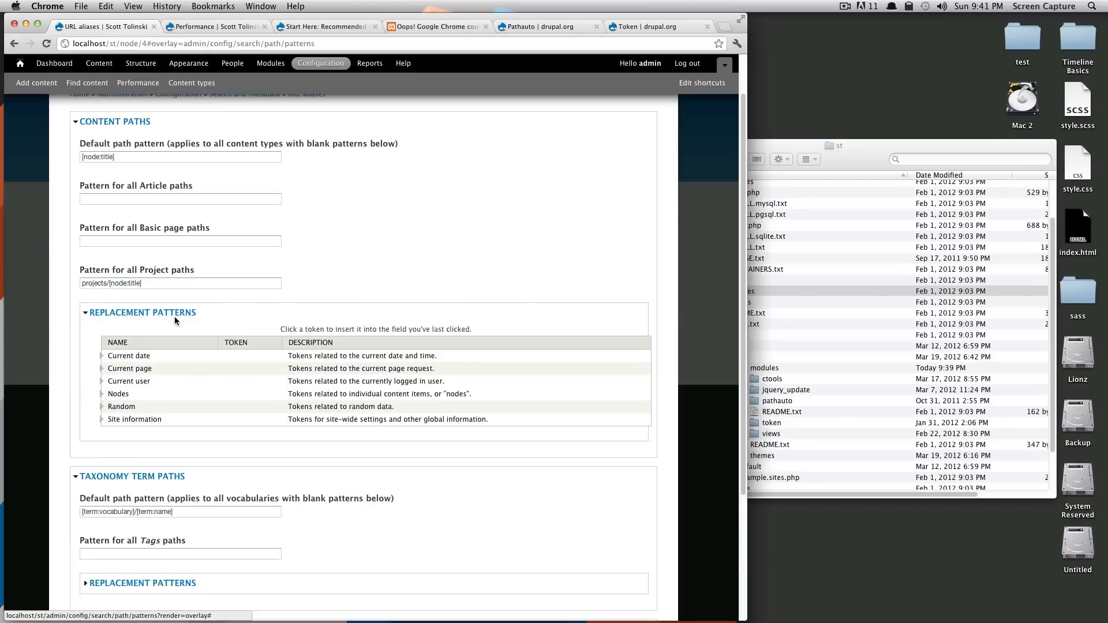
pyautogui.moveTo(103, 367)
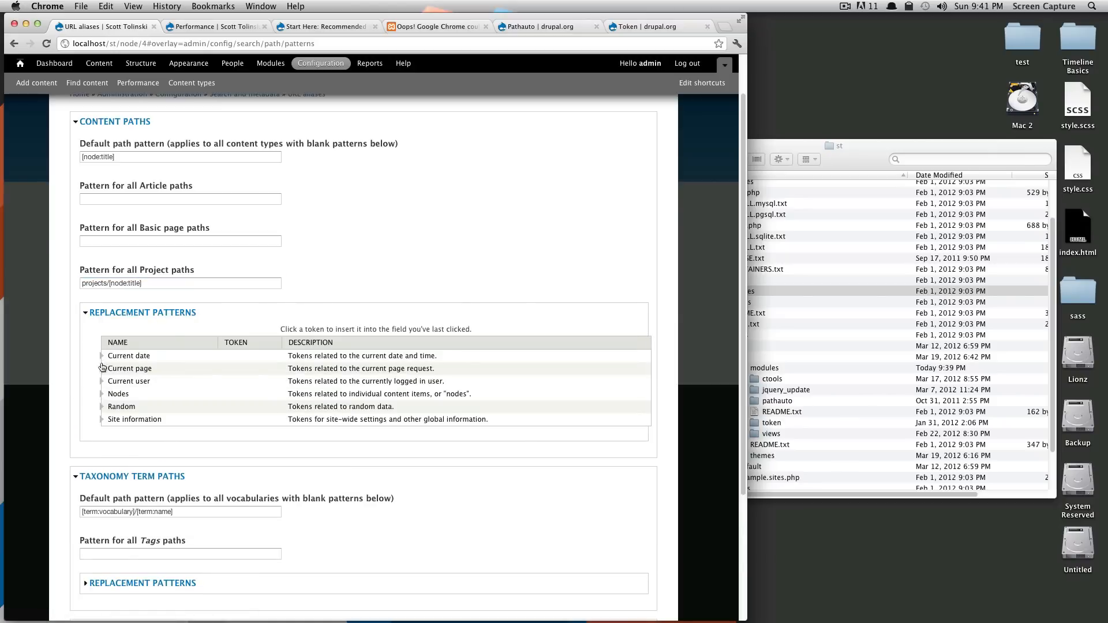
pyautogui.click(102, 394)
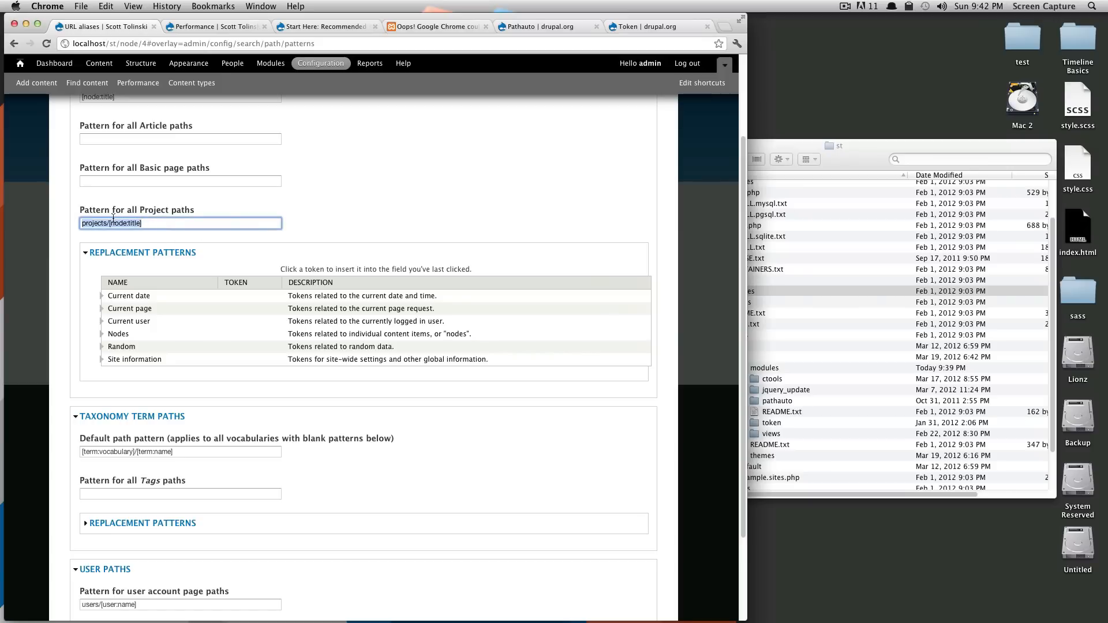
pyautogui.scroll(-3)
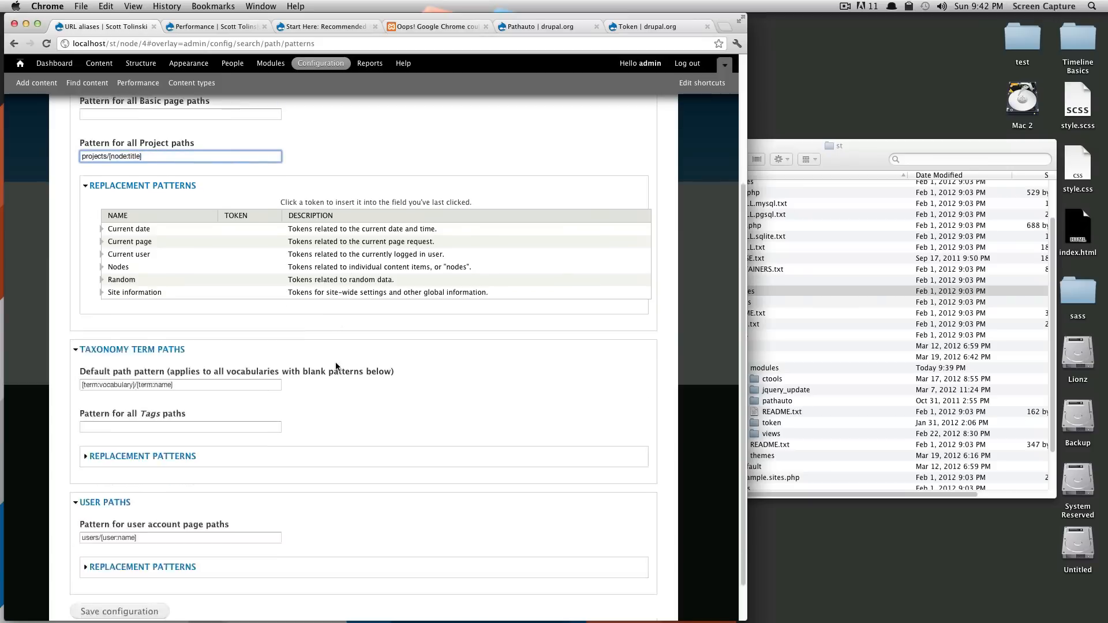
pyautogui.scroll(-3)
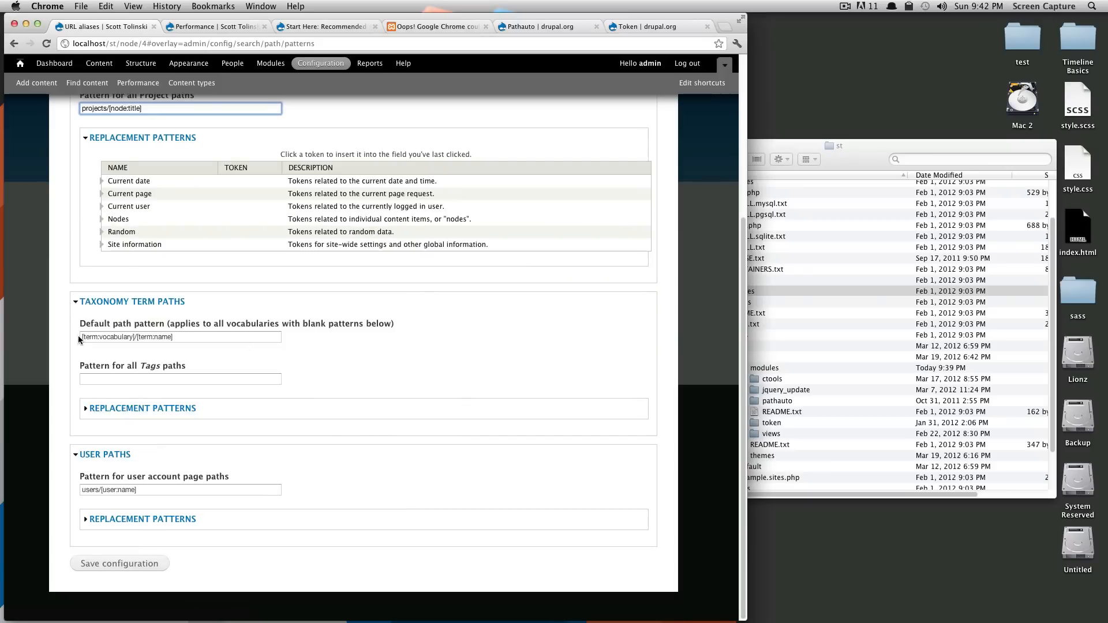
pyautogui.moveTo(275, 367)
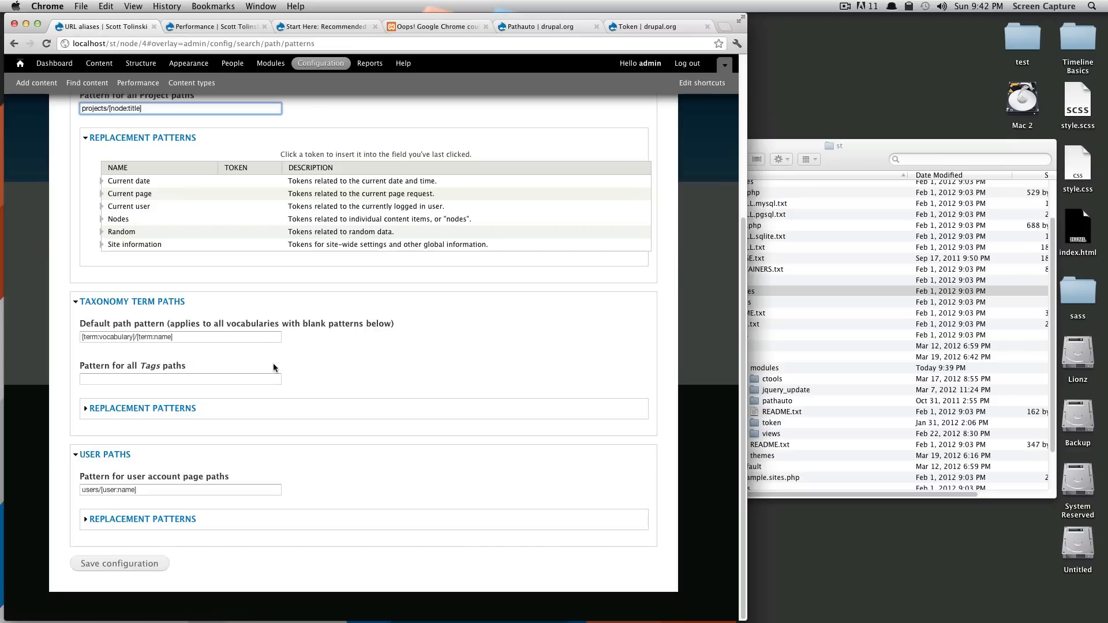
pyautogui.moveTo(130, 564)
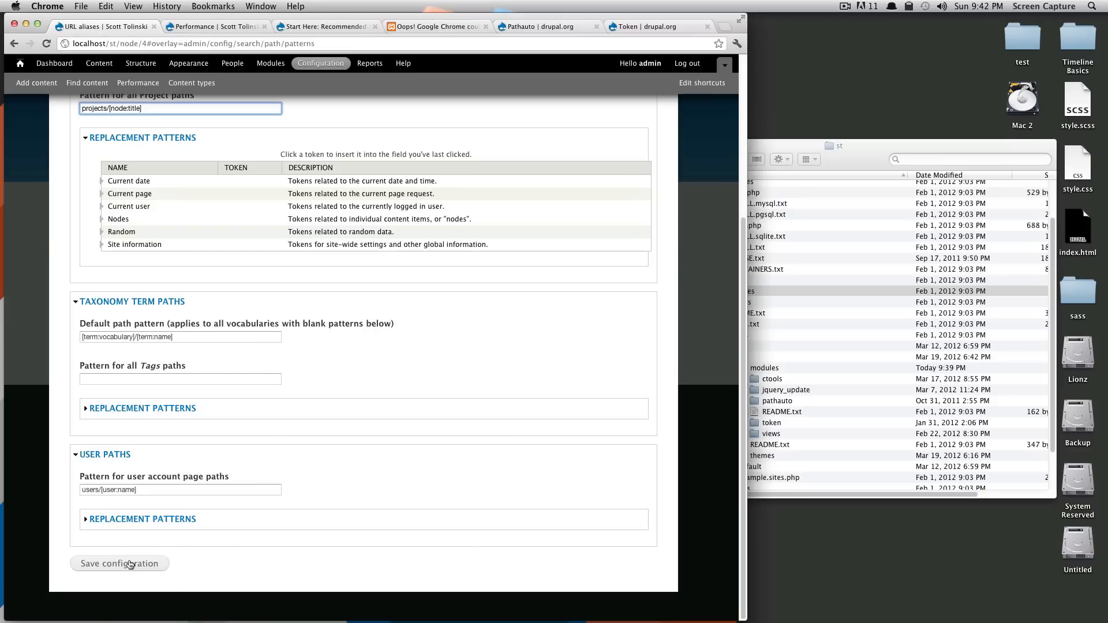
pyautogui.click(119, 563)
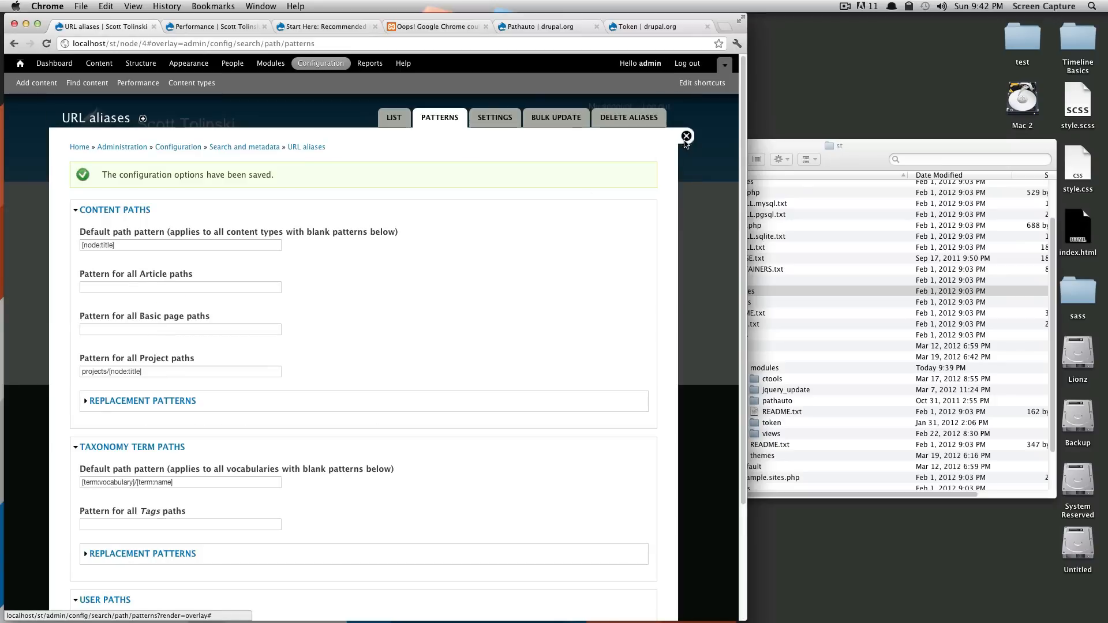
# Close the URL alias settings and confirm the Projects page still reads localhost/st/node/4.
pyautogui.click(684, 137)
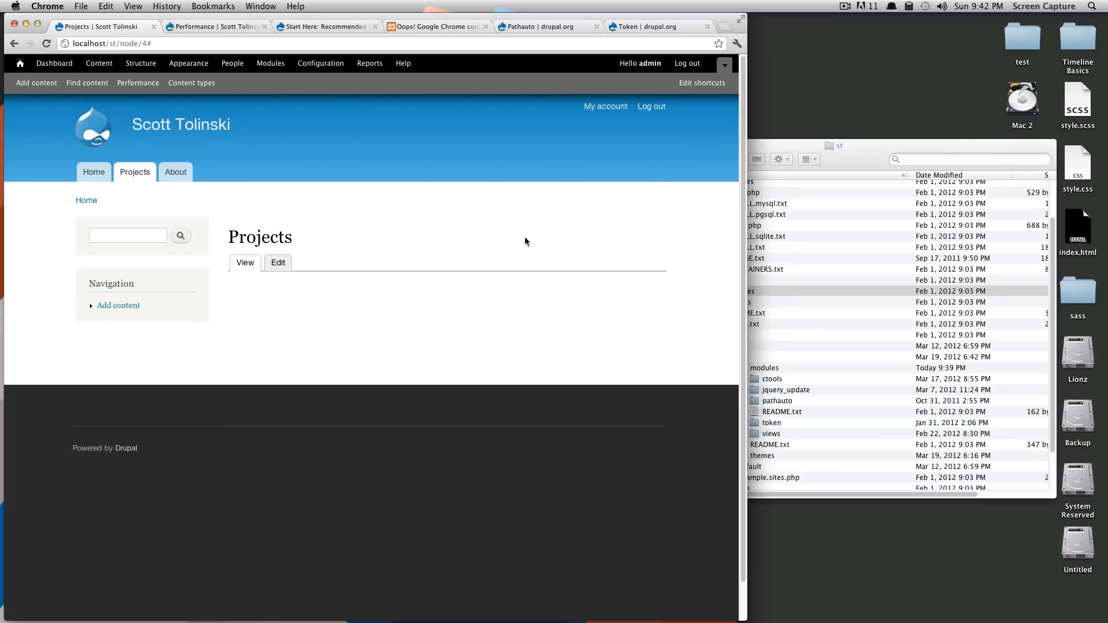
pyautogui.click(134, 171)
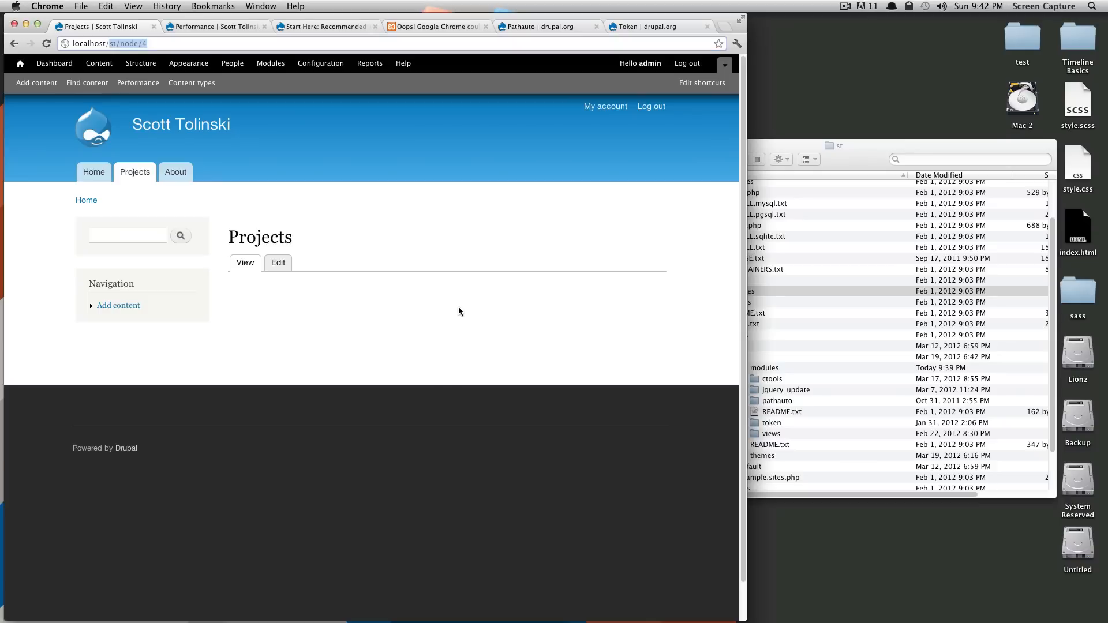
pyautogui.moveTo(465, 305)
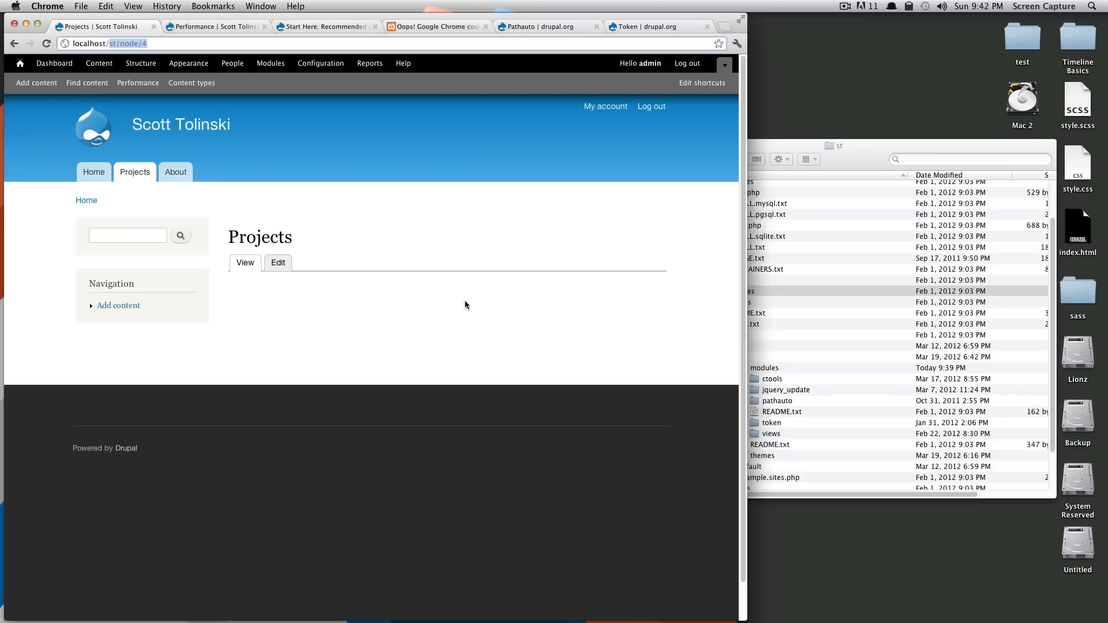
pyautogui.moveTo(374, 276)
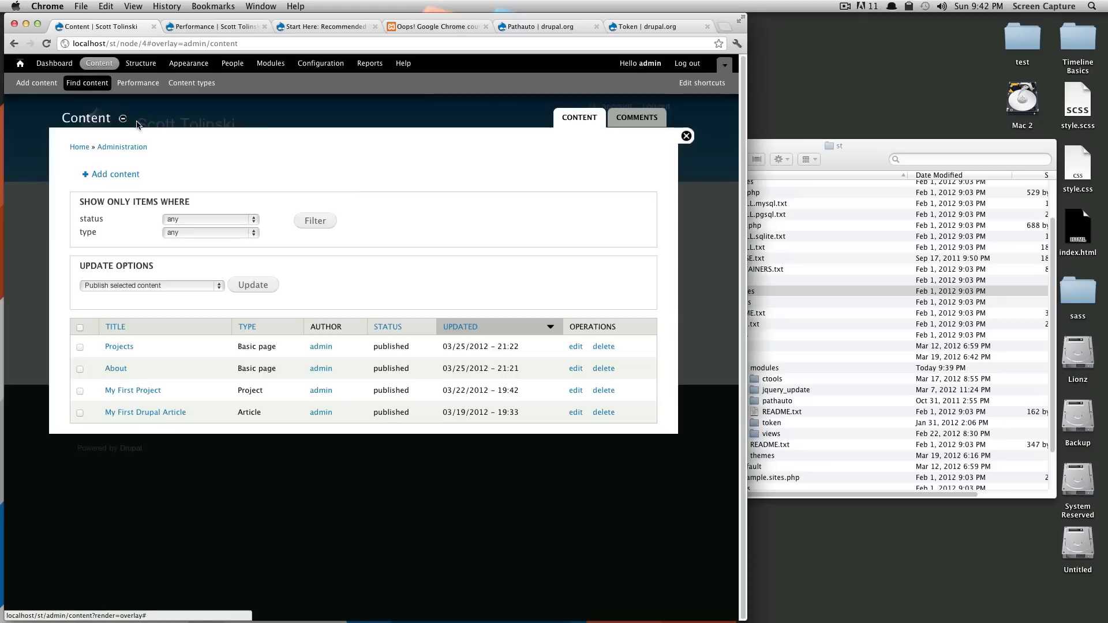
pyautogui.moveTo(69, 340)
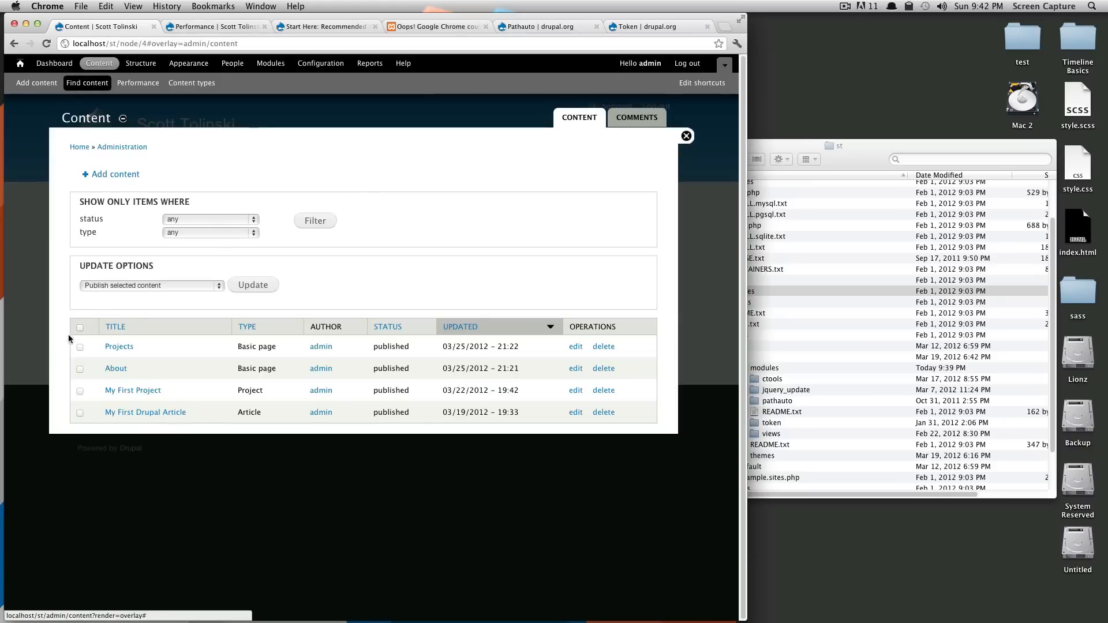
# Bulk-apply 'Update URL alias' to all four content items and return to the Projects page.
pyautogui.click(79, 326)
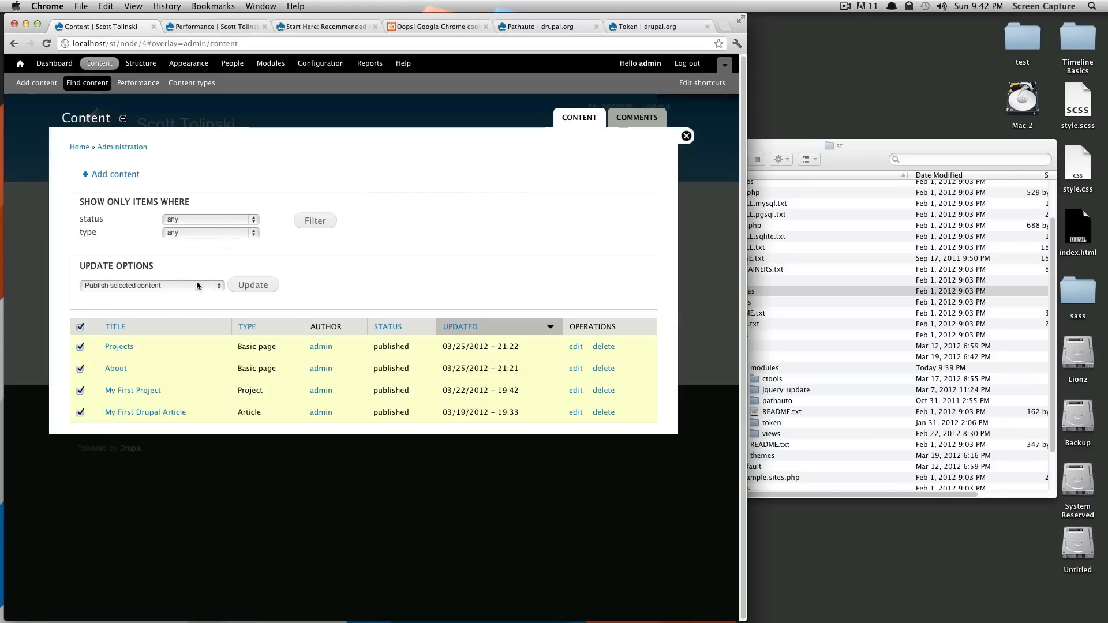
pyautogui.click(152, 285)
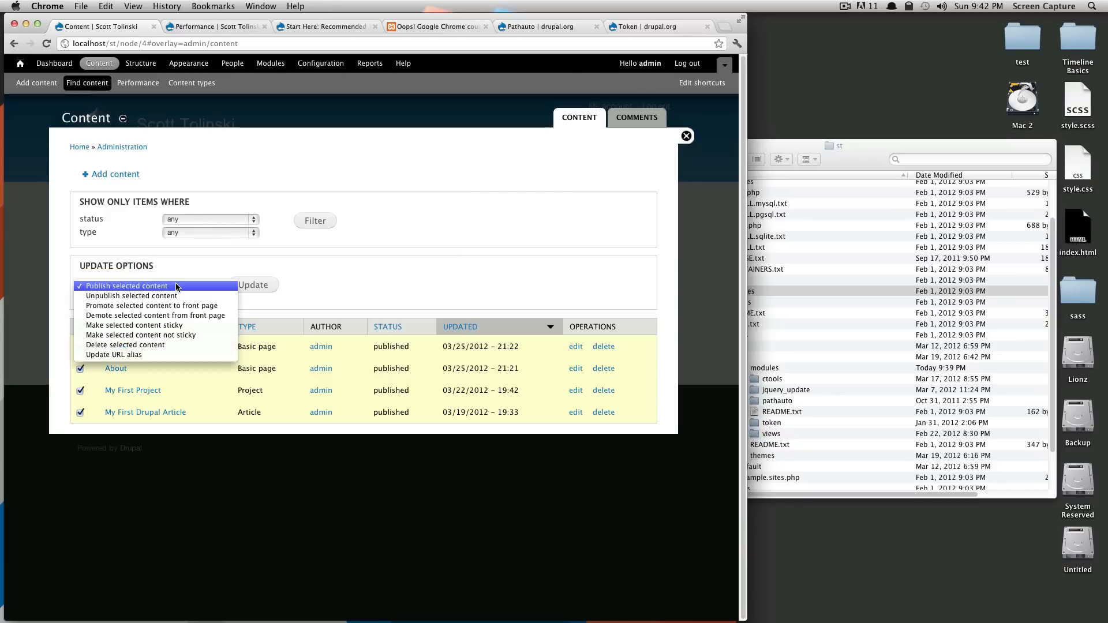
pyautogui.moveTo(113, 355)
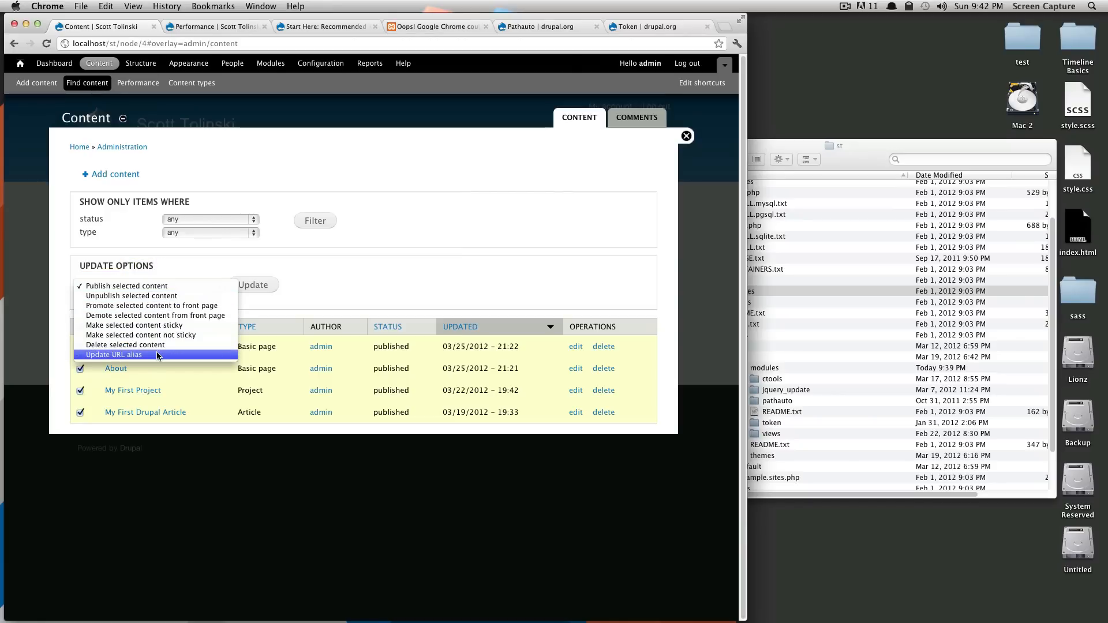
pyautogui.click(113, 355)
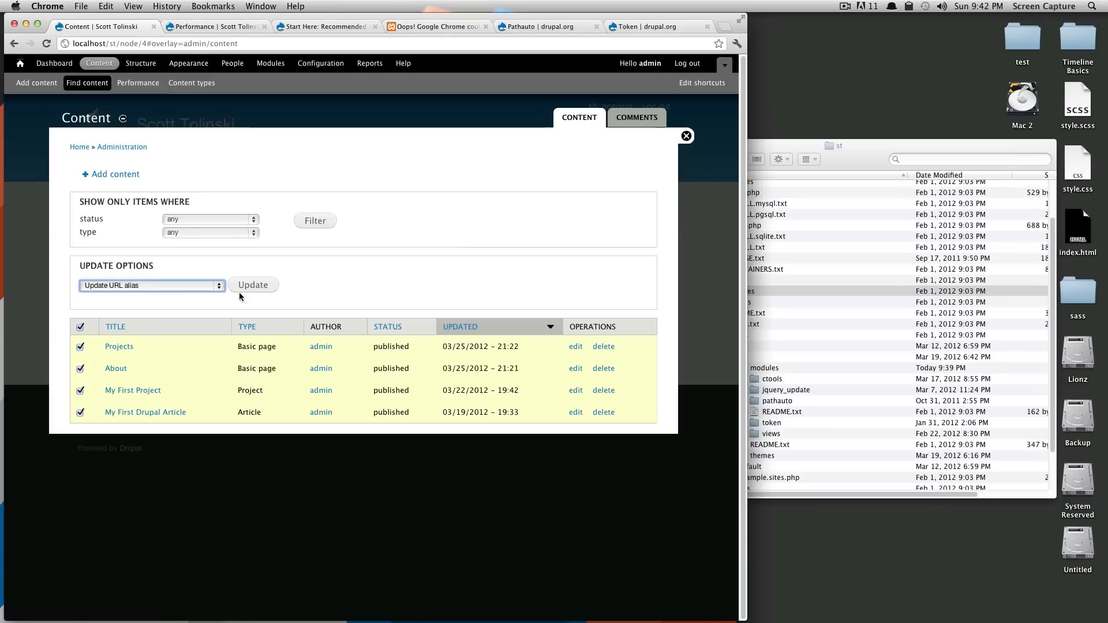
pyautogui.moveTo(270, 297)
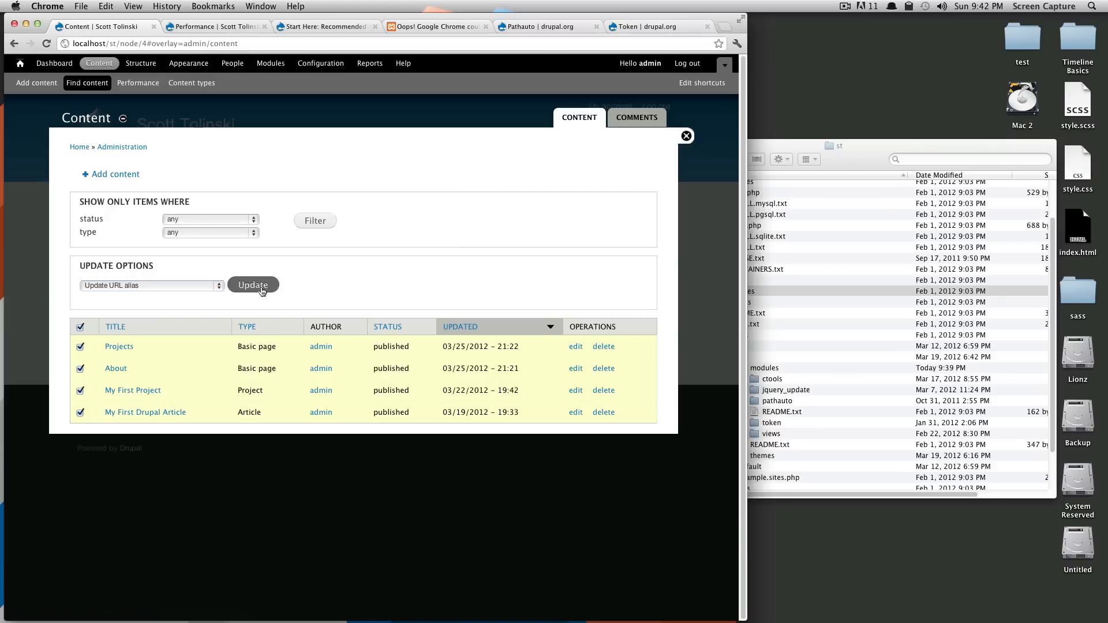
pyautogui.click(253, 285)
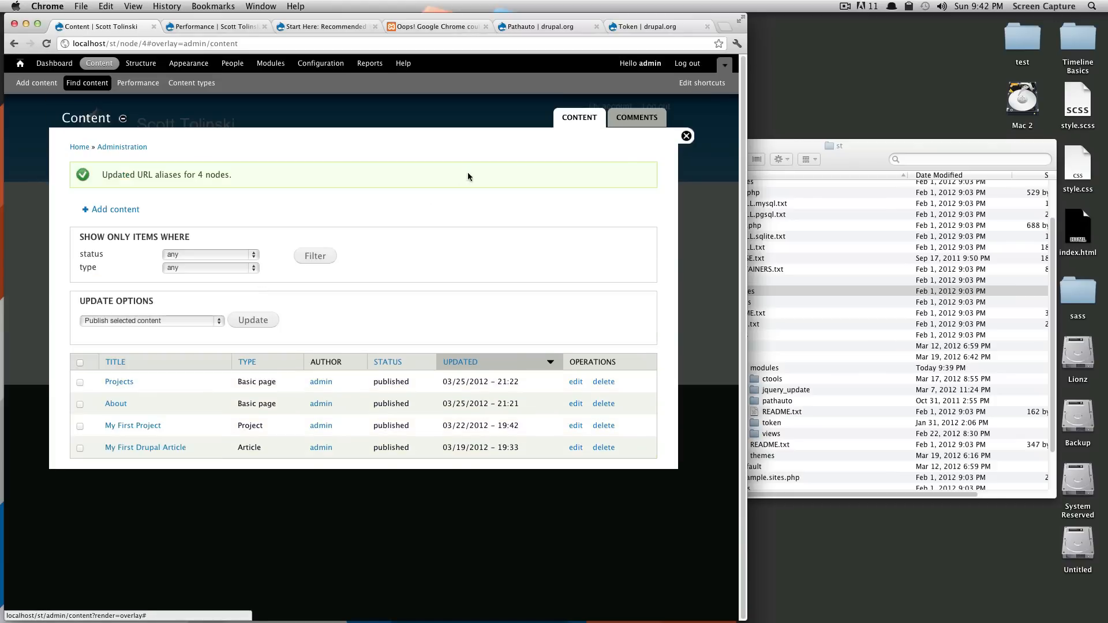
pyautogui.click(119, 382)
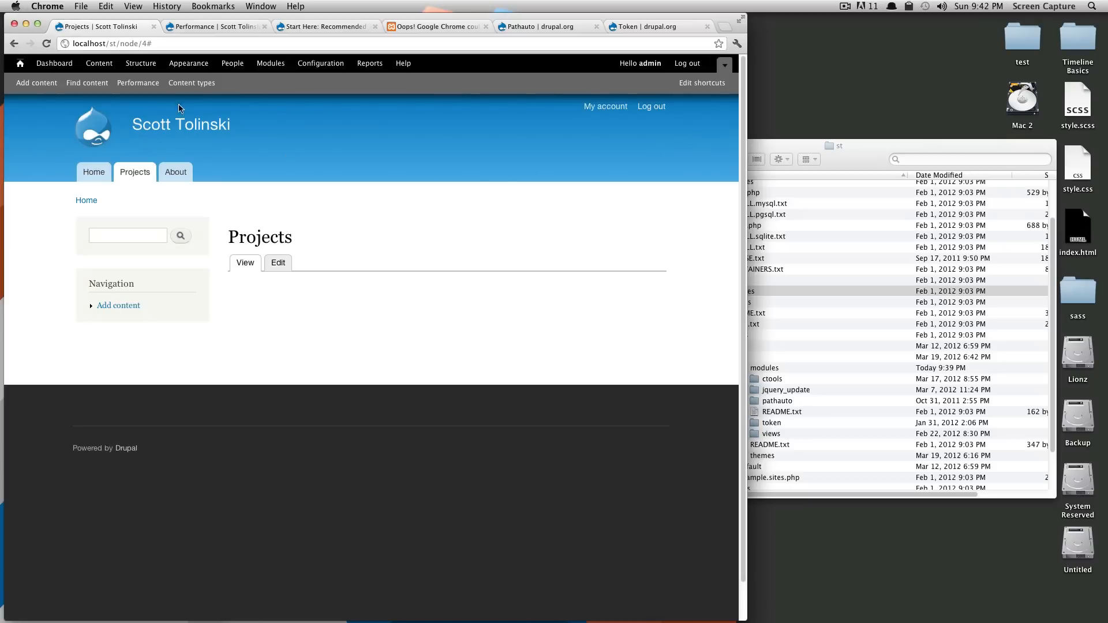
# Confirm the home, Projects and About pages load at localhost/st/projects and localhost/st/about.
pyautogui.click(93, 126)
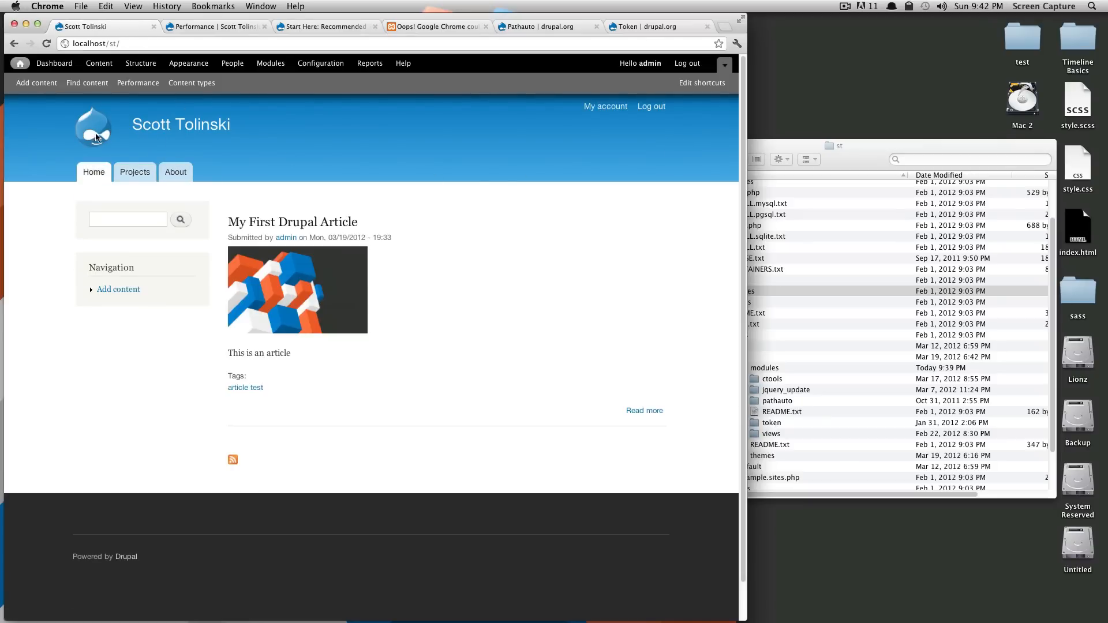
pyautogui.click(134, 172)
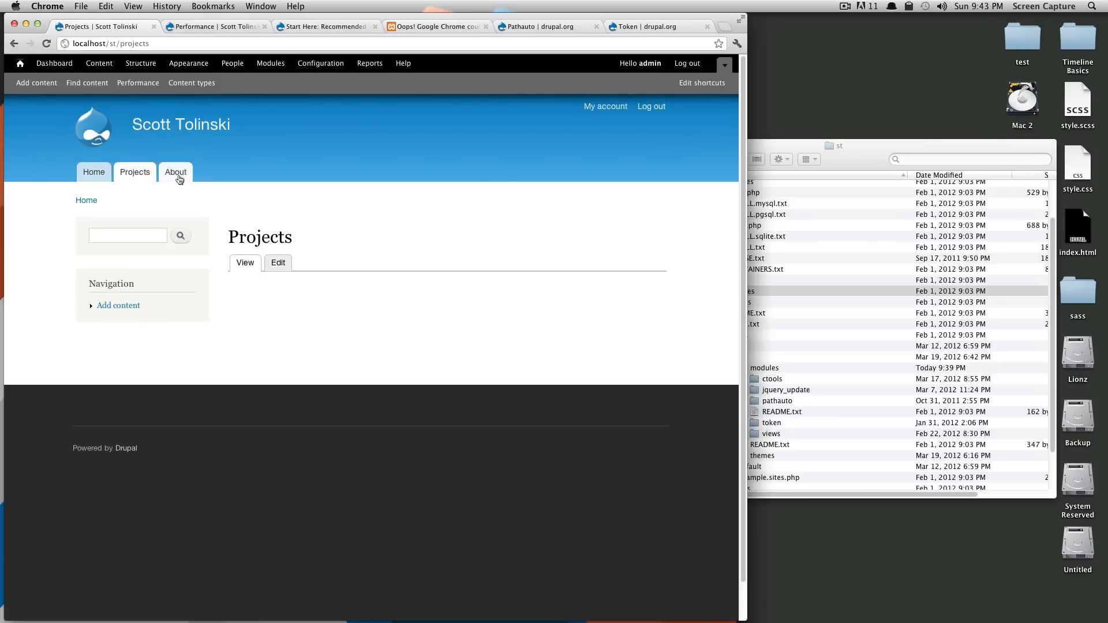
pyautogui.click(176, 172)
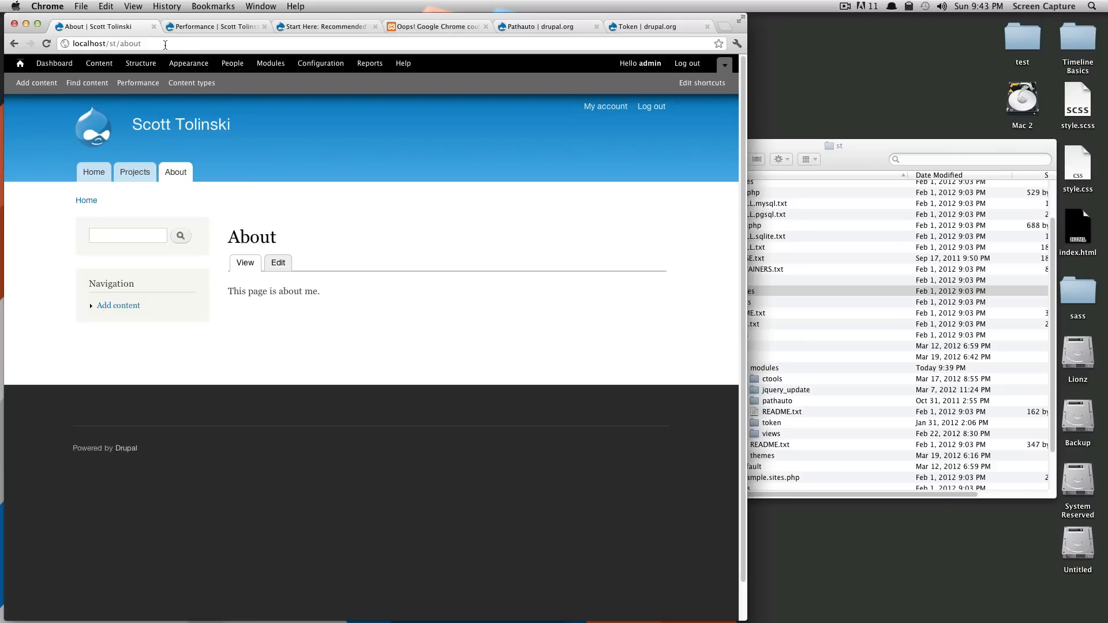
pyautogui.moveTo(319, 63)
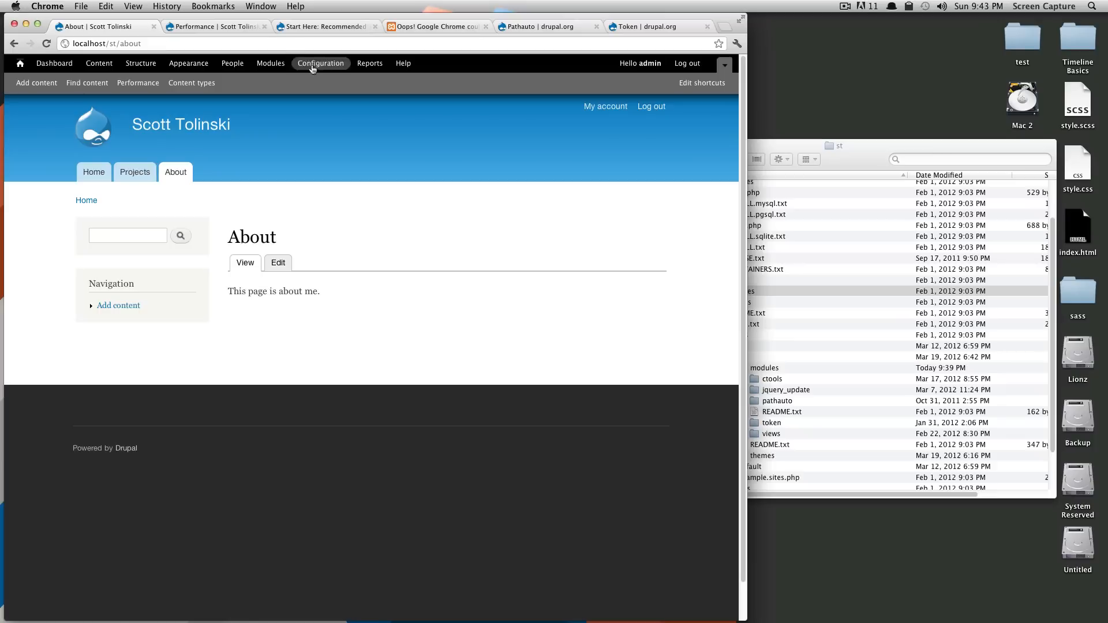
pyautogui.moveTo(336, 94)
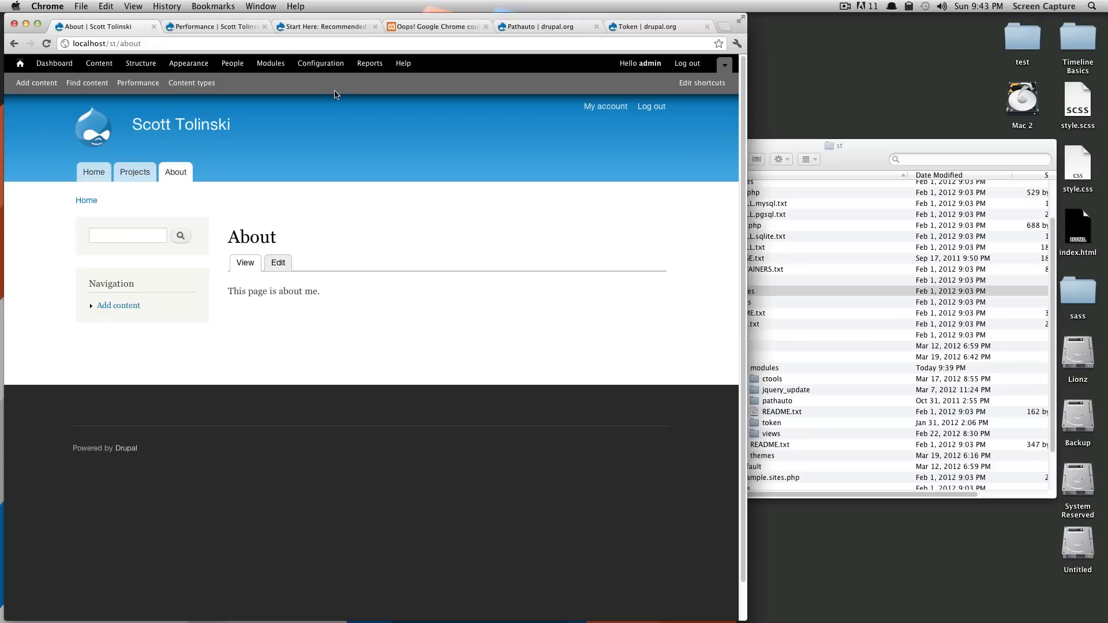
pyautogui.moveTo(700, 141)
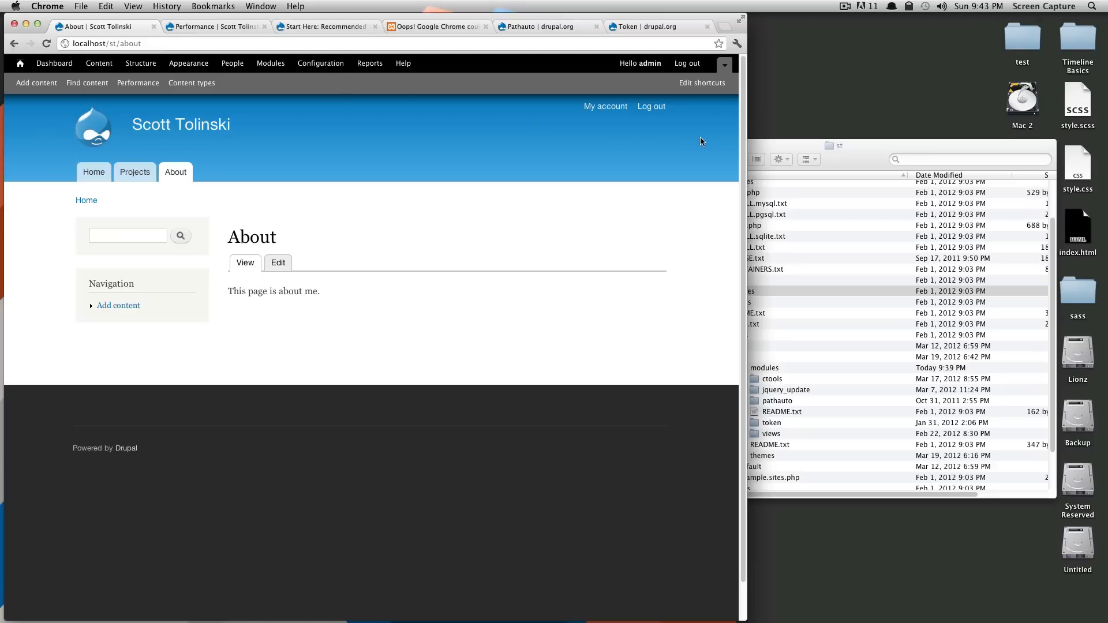
pyautogui.moveTo(586, 162)
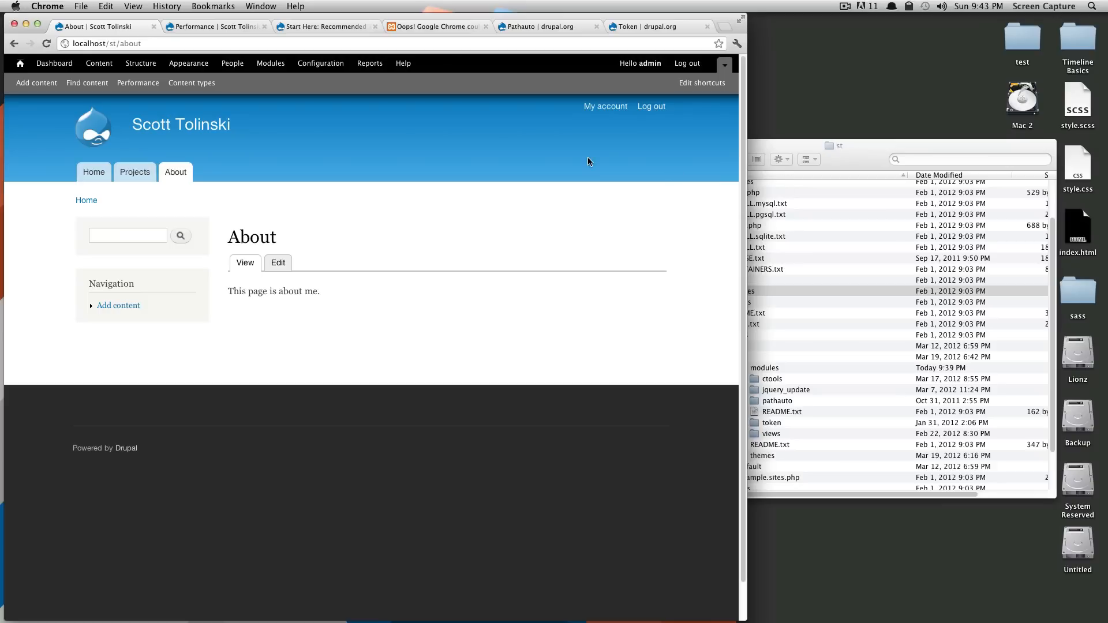